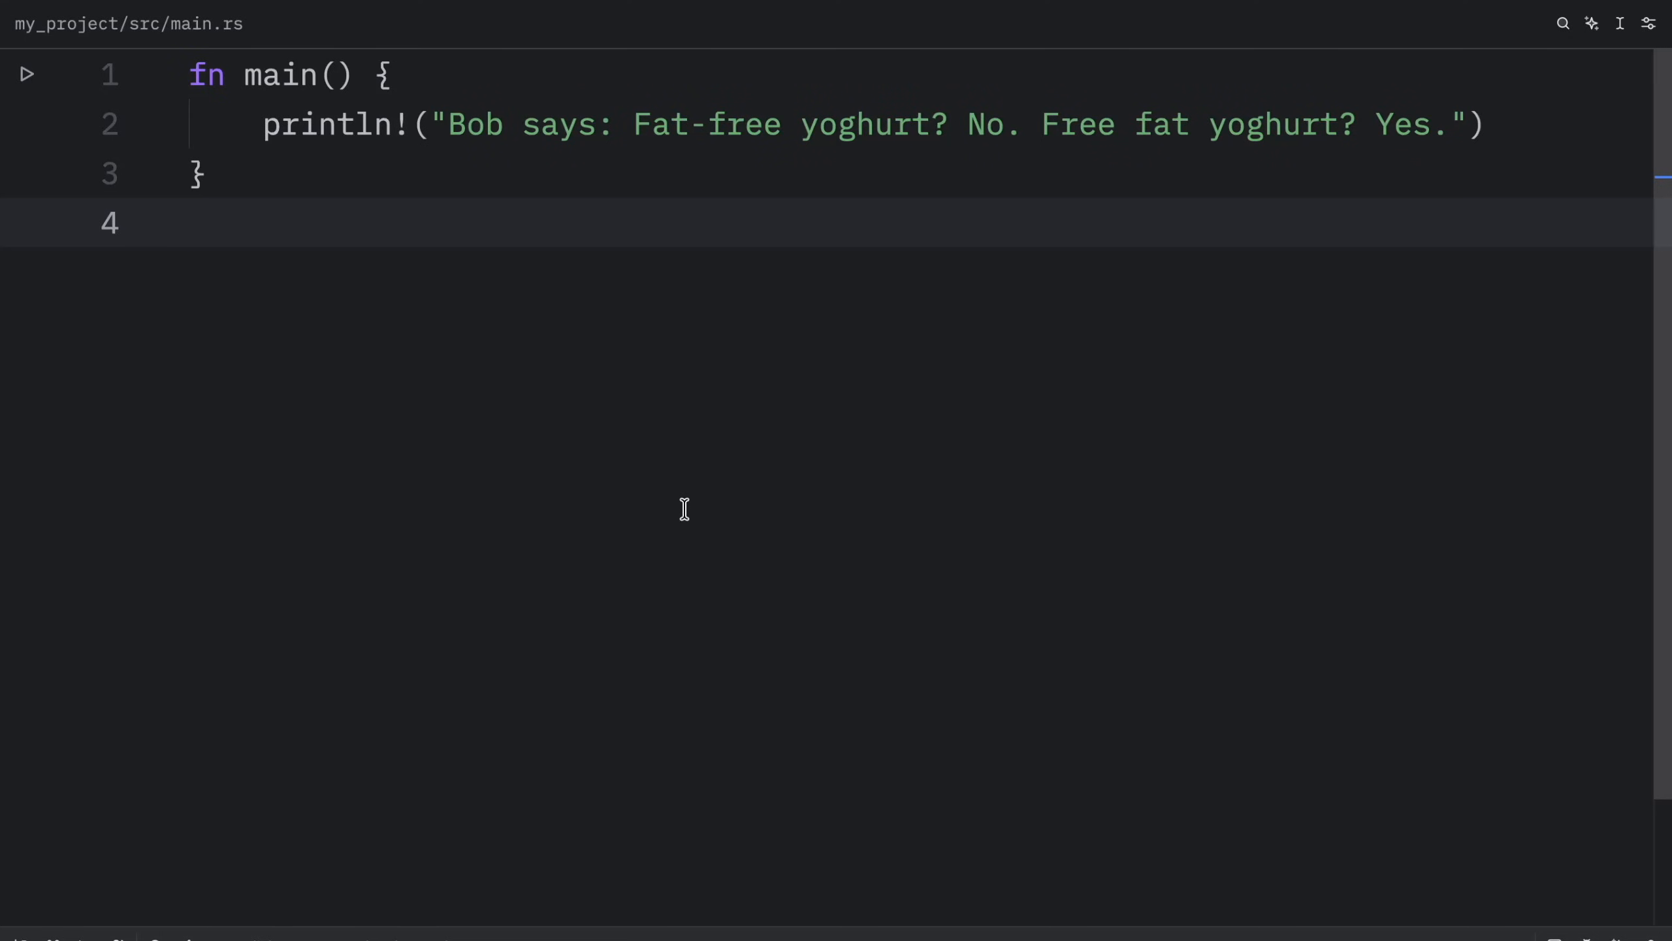
Step: Add the import line use std::fmt::{Display, Debug}; at the top of main.rs
{"action": "left_click", "coordinate": [190, 223]}
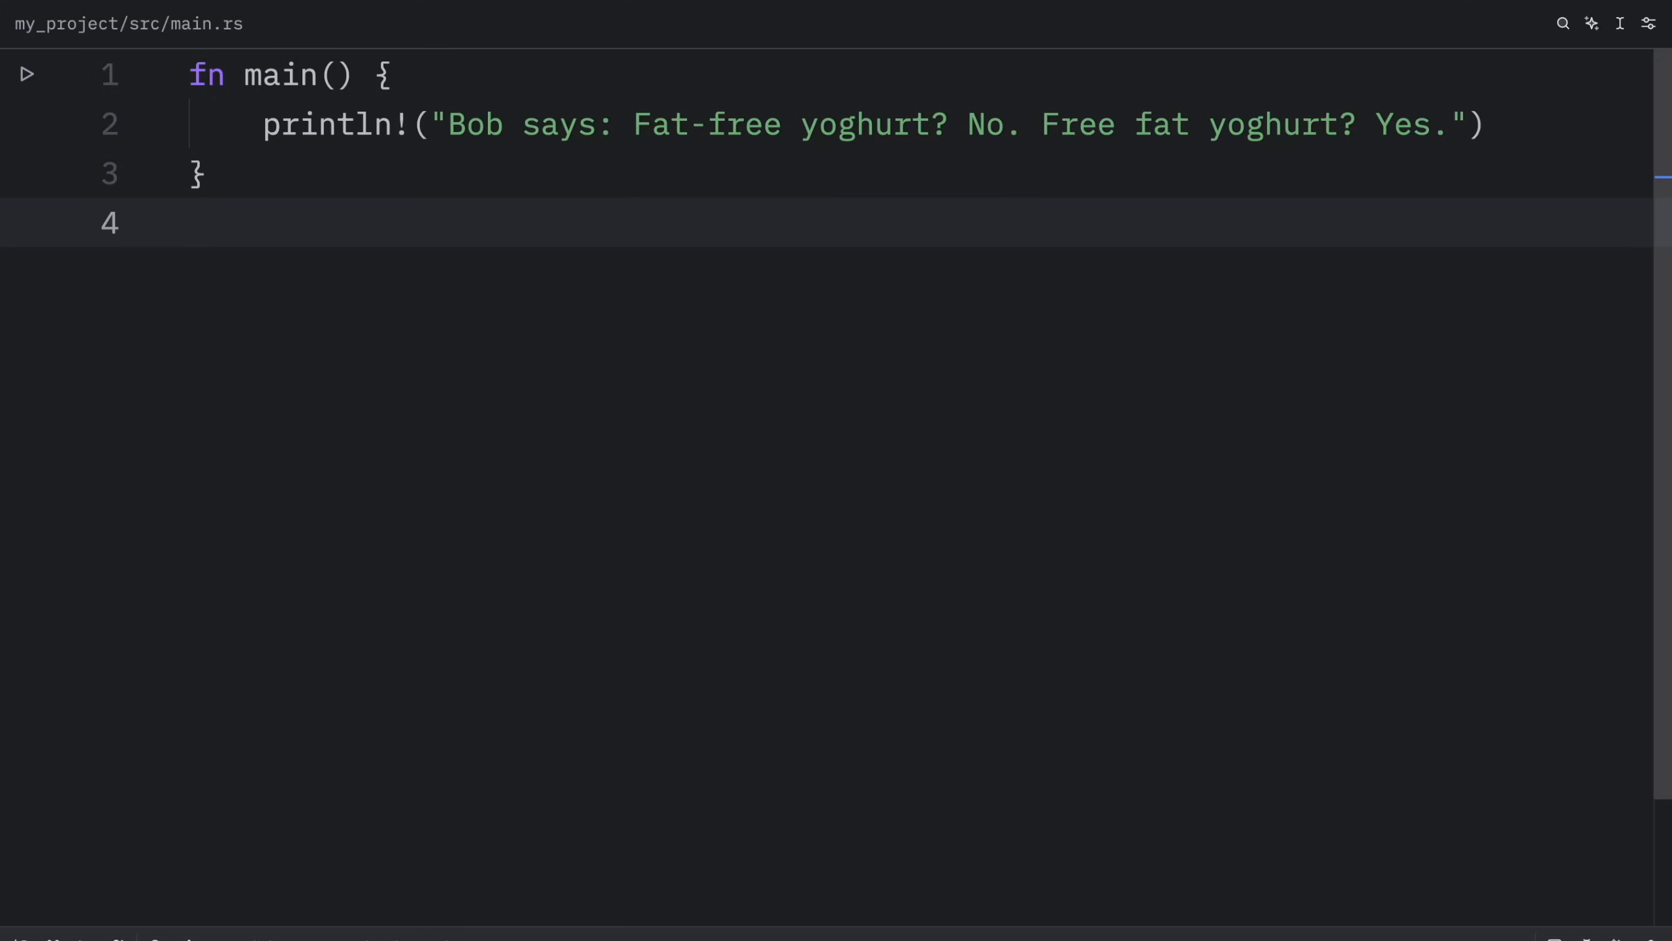
{"action": "left_click", "coordinate": [190, 222]}
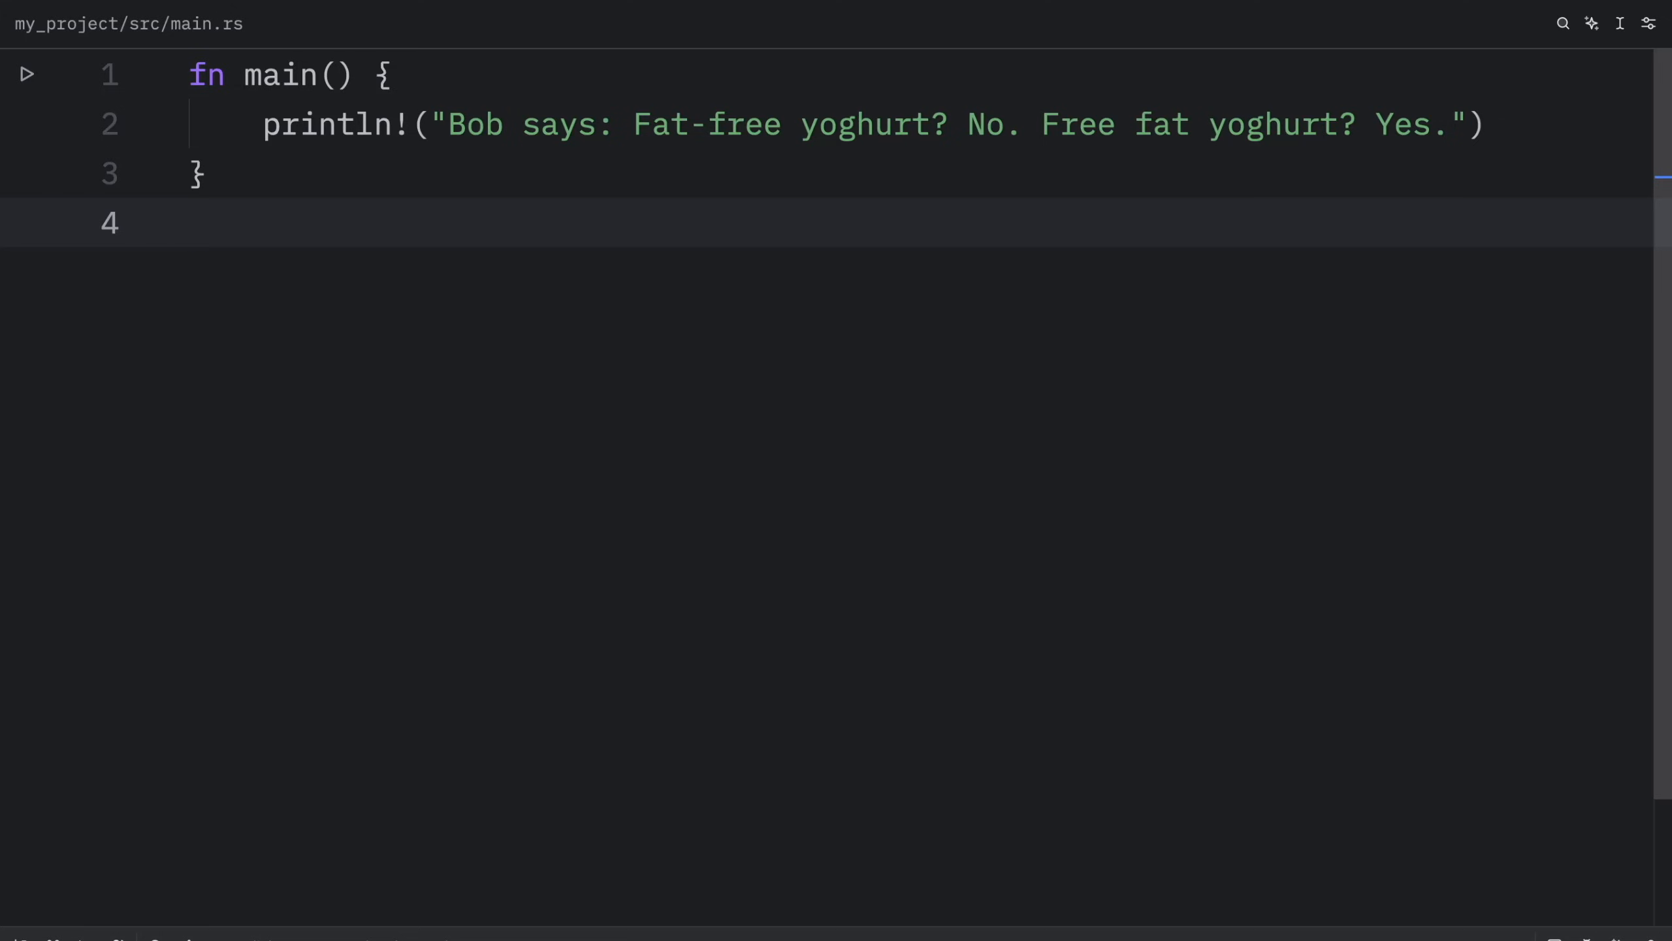
{"action": "left_click_drag", "start_coordinate": [450, 125], "coordinate": [1481, 124]}
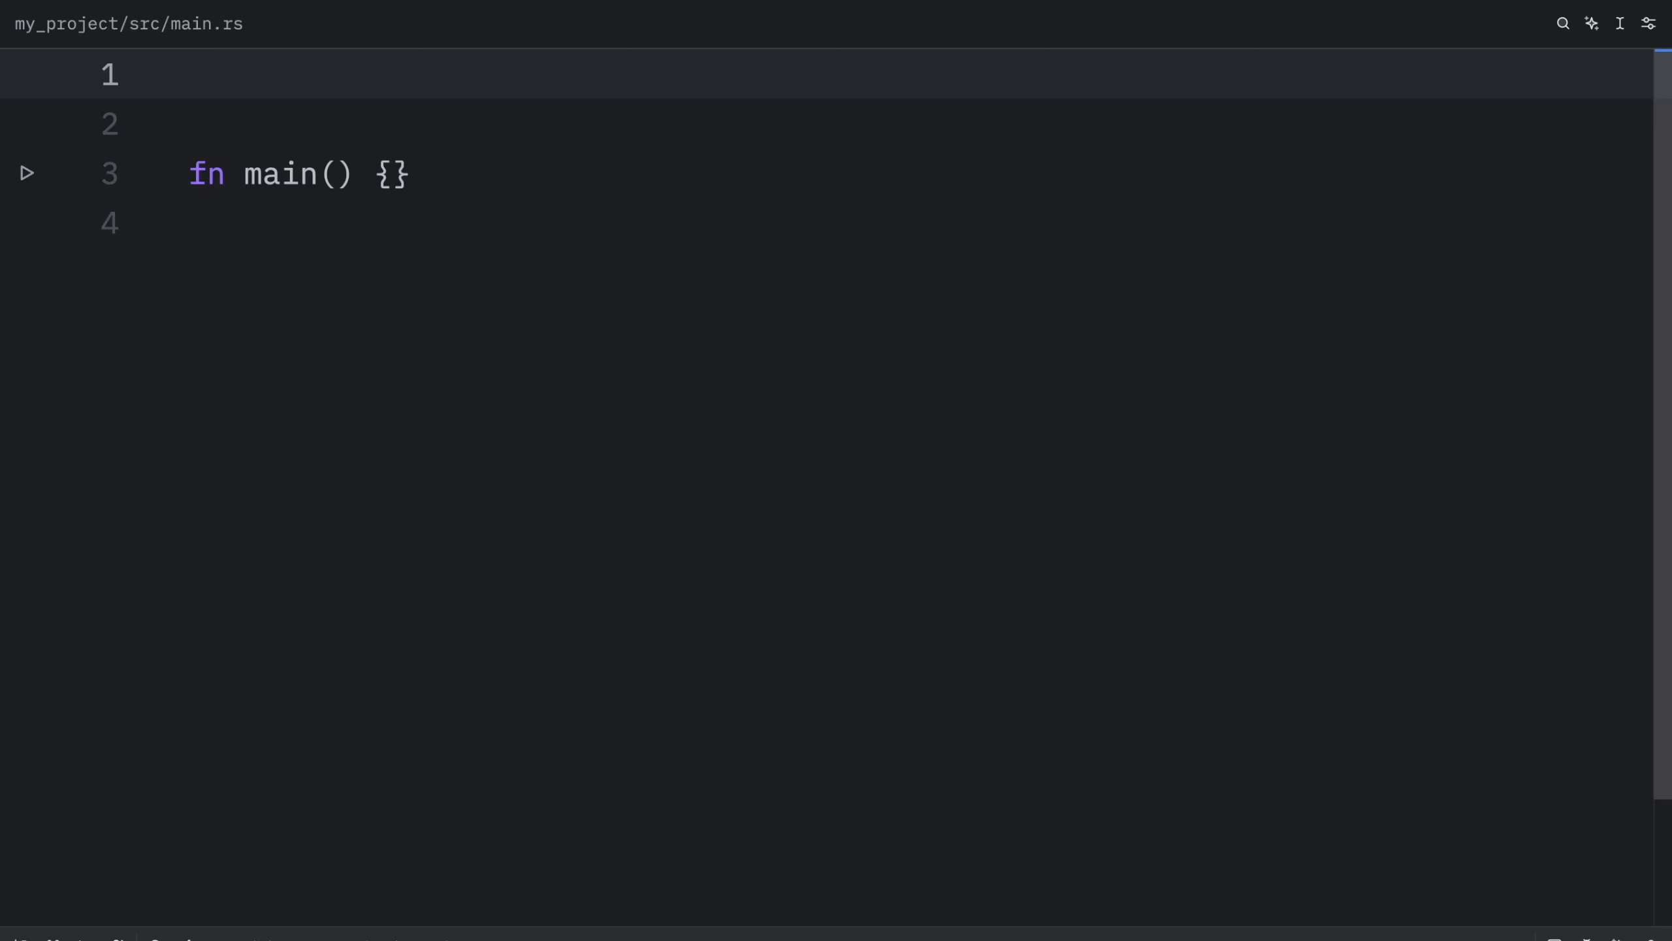
{"action": "type", "text": "use std::fmt::{Display, Debug};"}
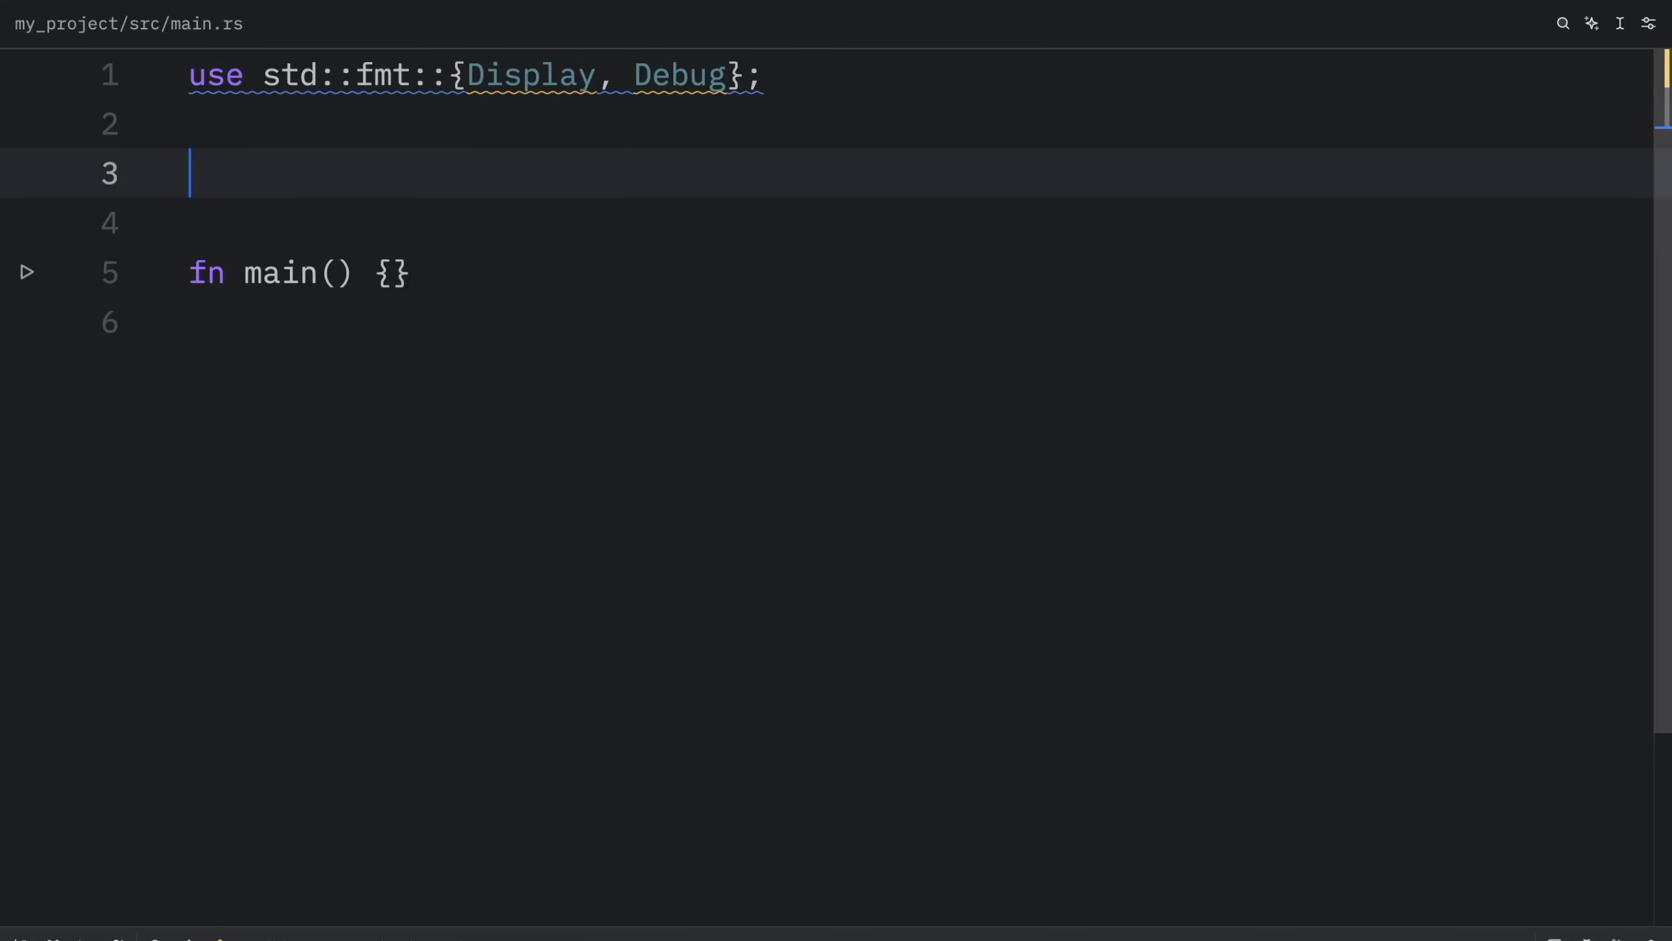
Step: Write fn func<T: Display + Clone, U: Clone + Debug>(t: &T, u: &U) -> i32 with unimplemented!()
{"action": "type", "text": "fn func"}
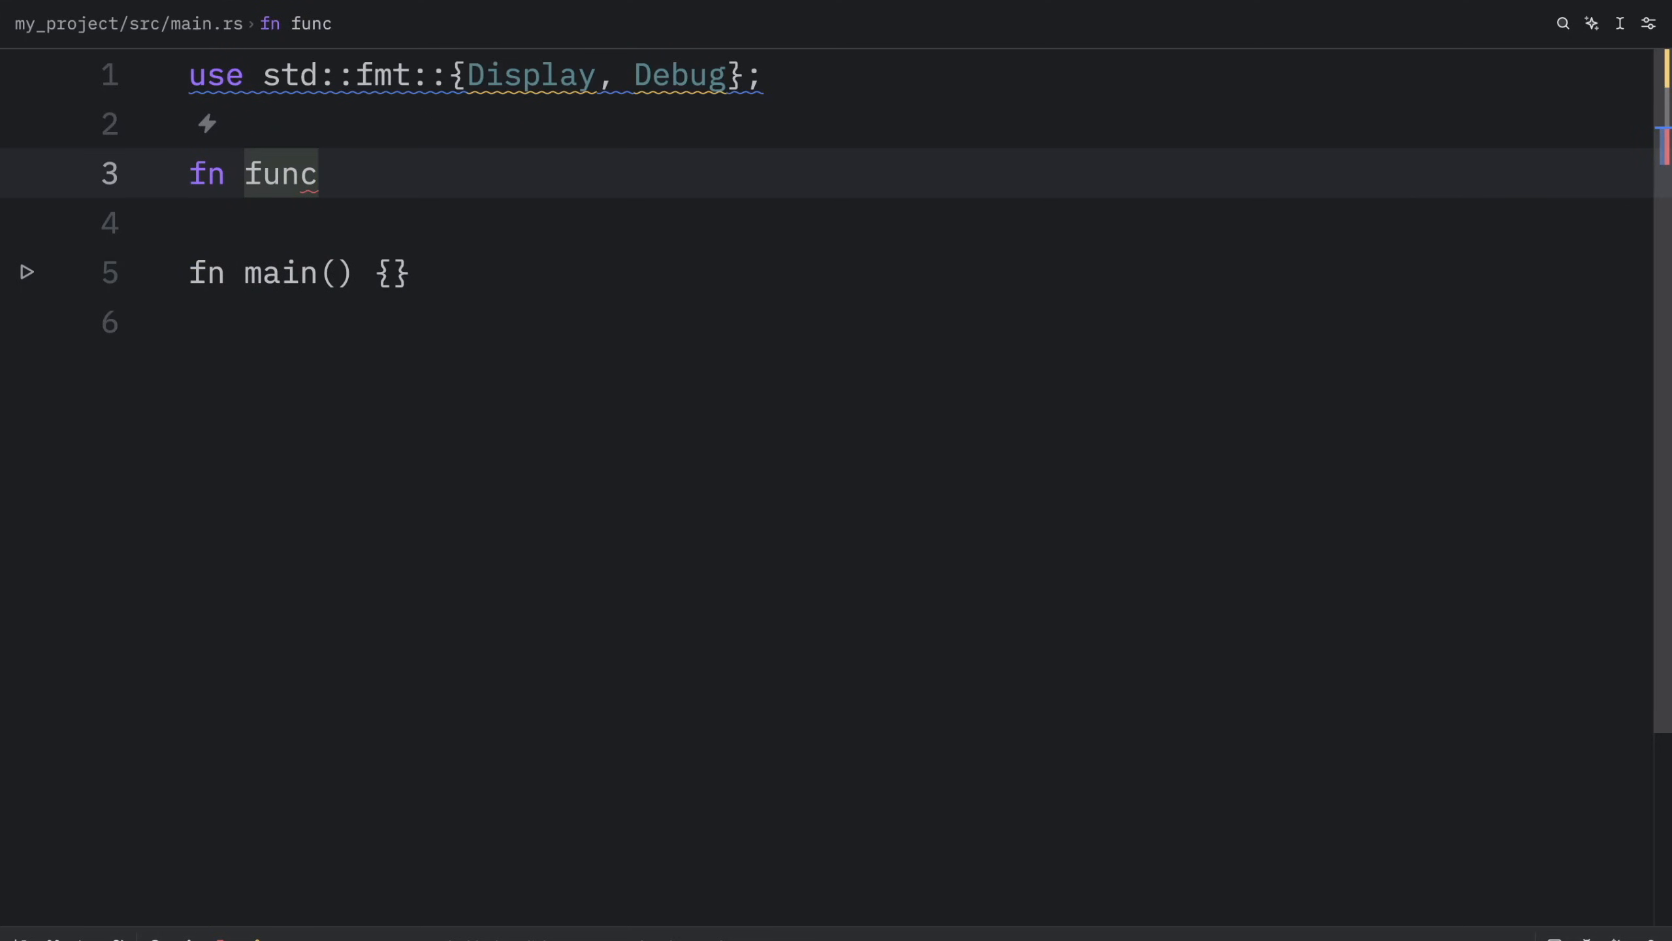
{"action": "type", "text": "()"}
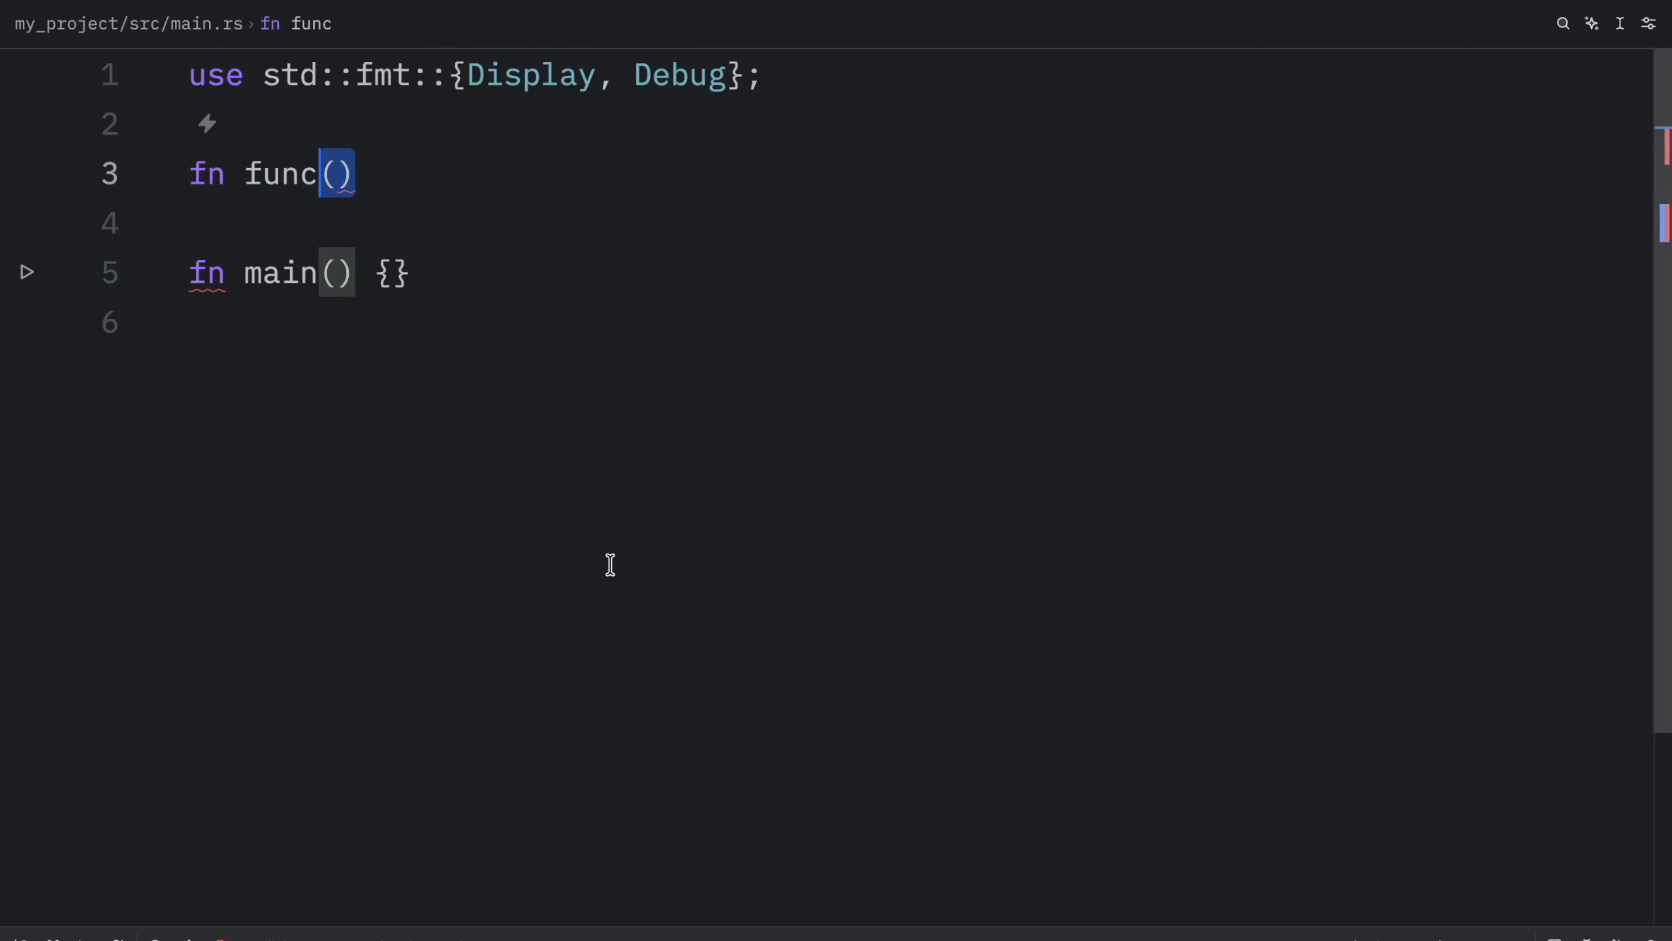
{"action": "type", "text": "<T: Display + Clone, U: Clone + Debug>(t: &T, u: &U) -> i32"}
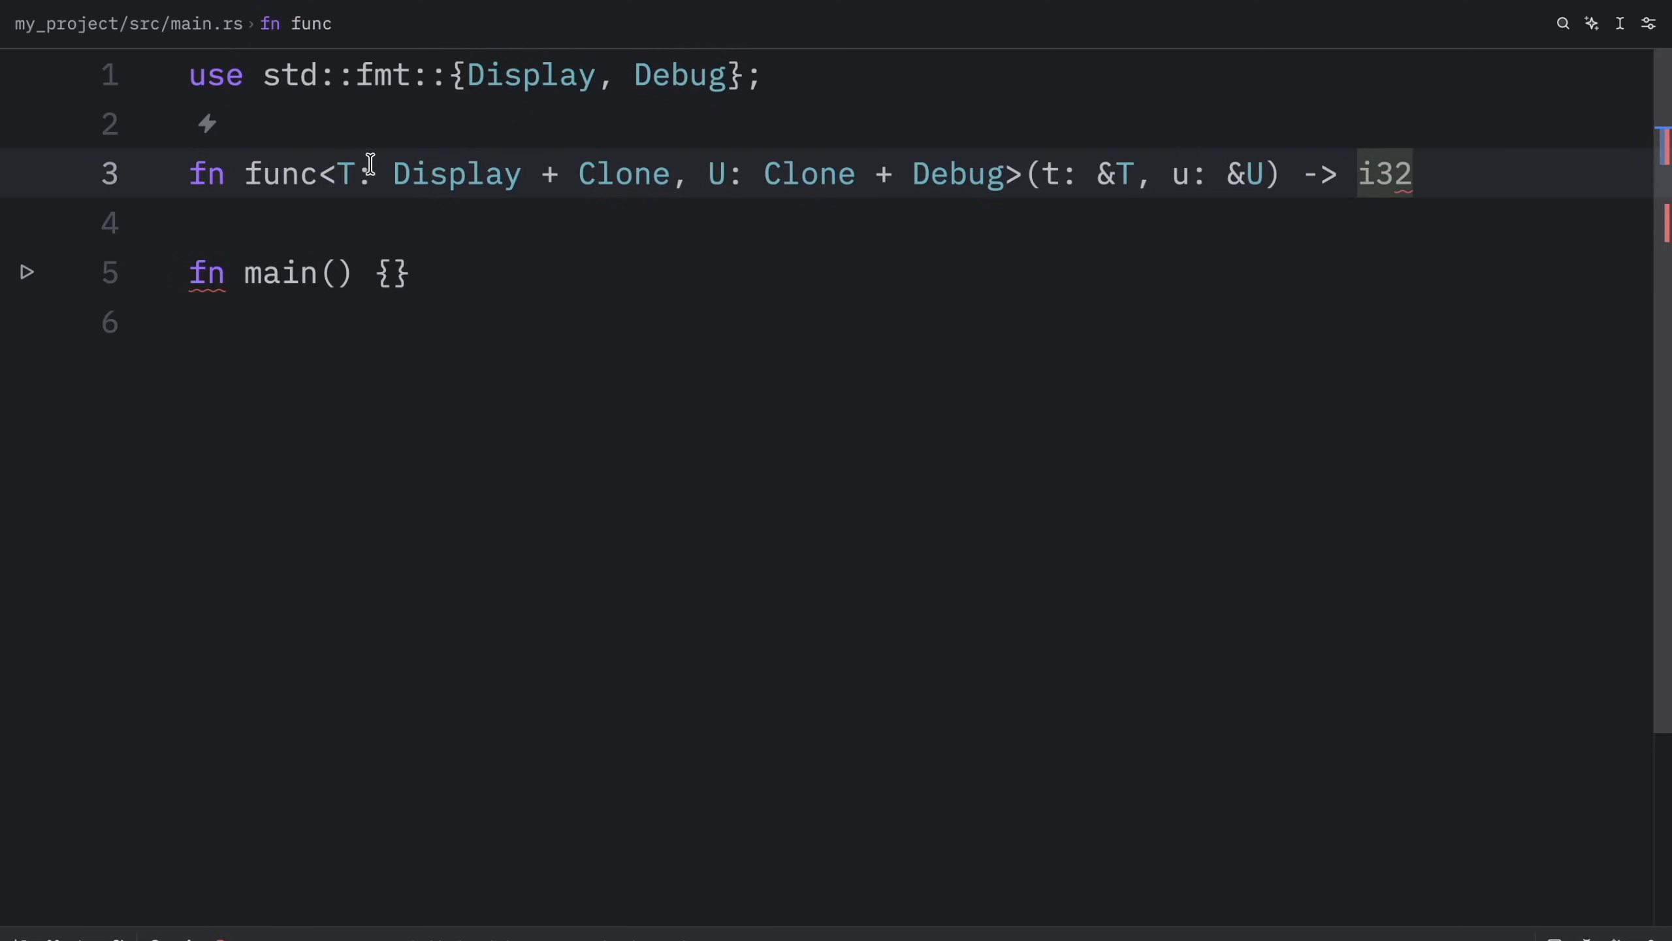
{"action": "left_click_drag", "start_coordinate": [341, 174], "coordinate": [672, 174]}
{"action": "type", "text": "un"}
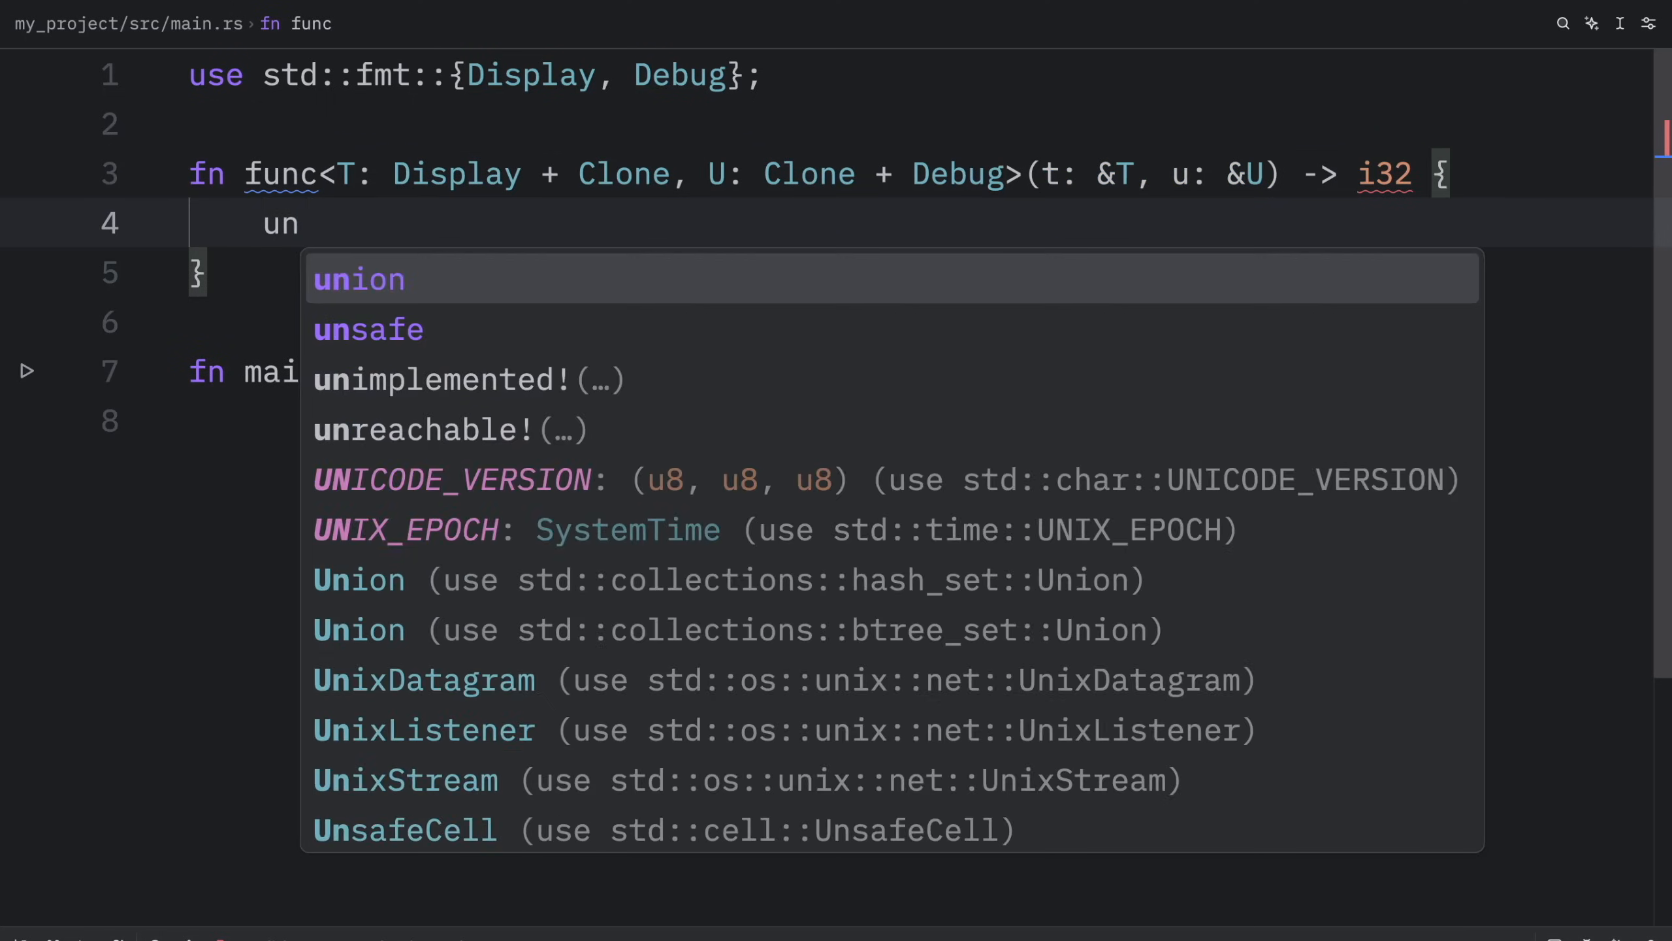
{"action": "left_click", "coordinate": [467, 380]}
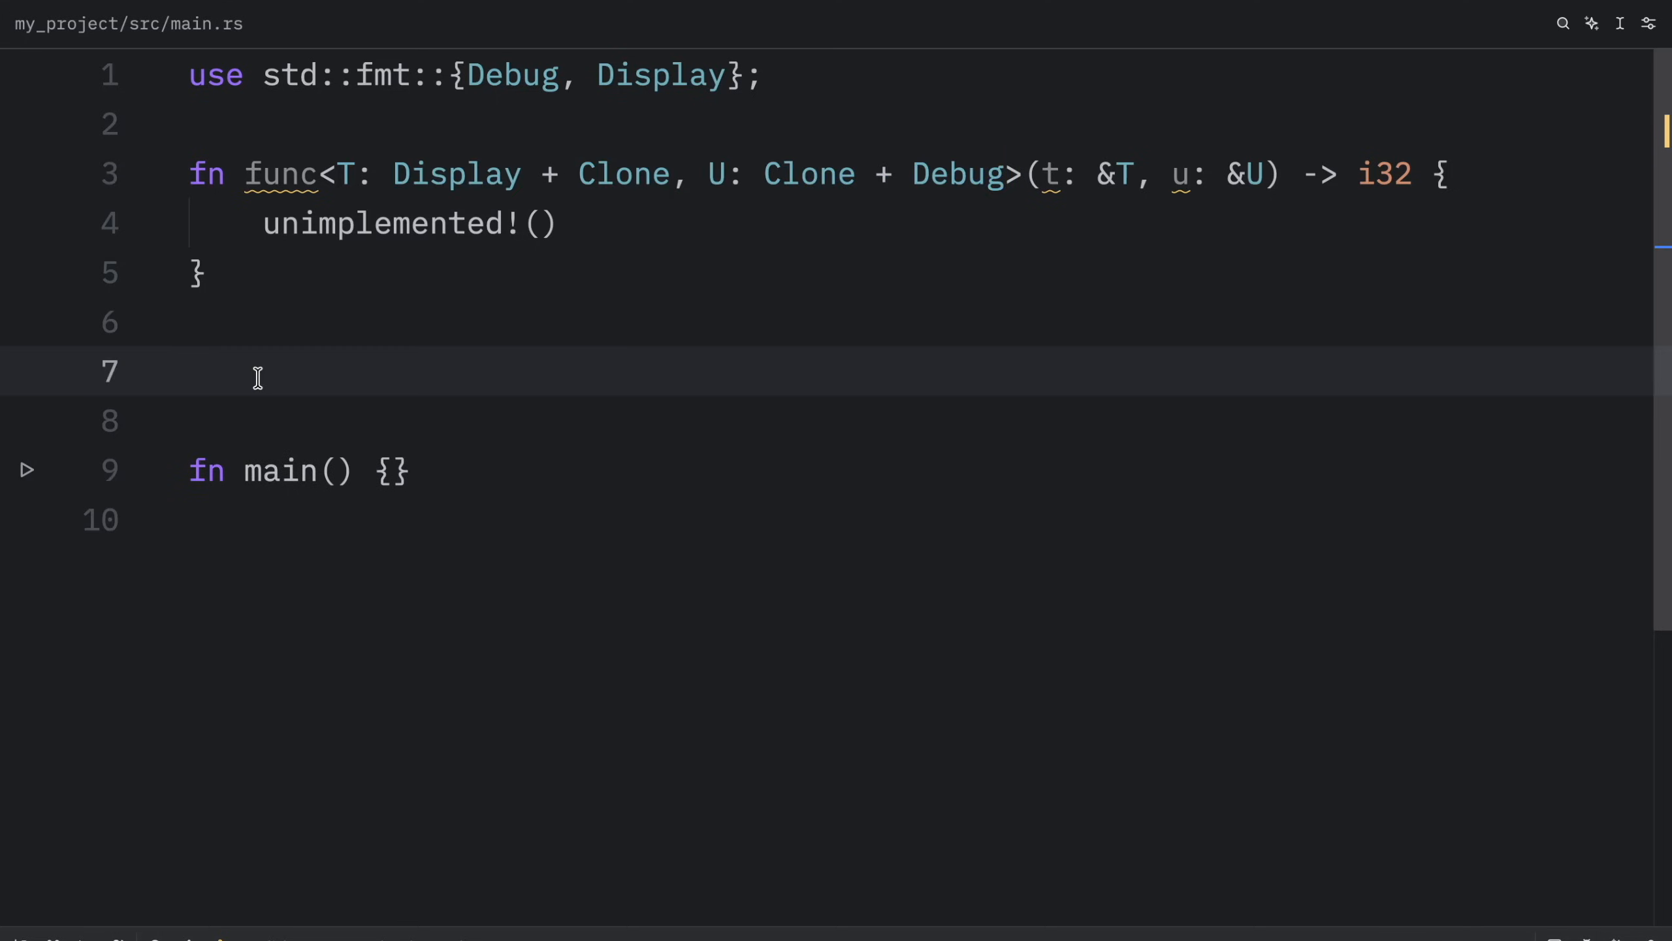
Step: Write func2<T, U> returning i32 with a where clause for T and U, body unimplemented!()
{"action": "type", "text": "fn"}
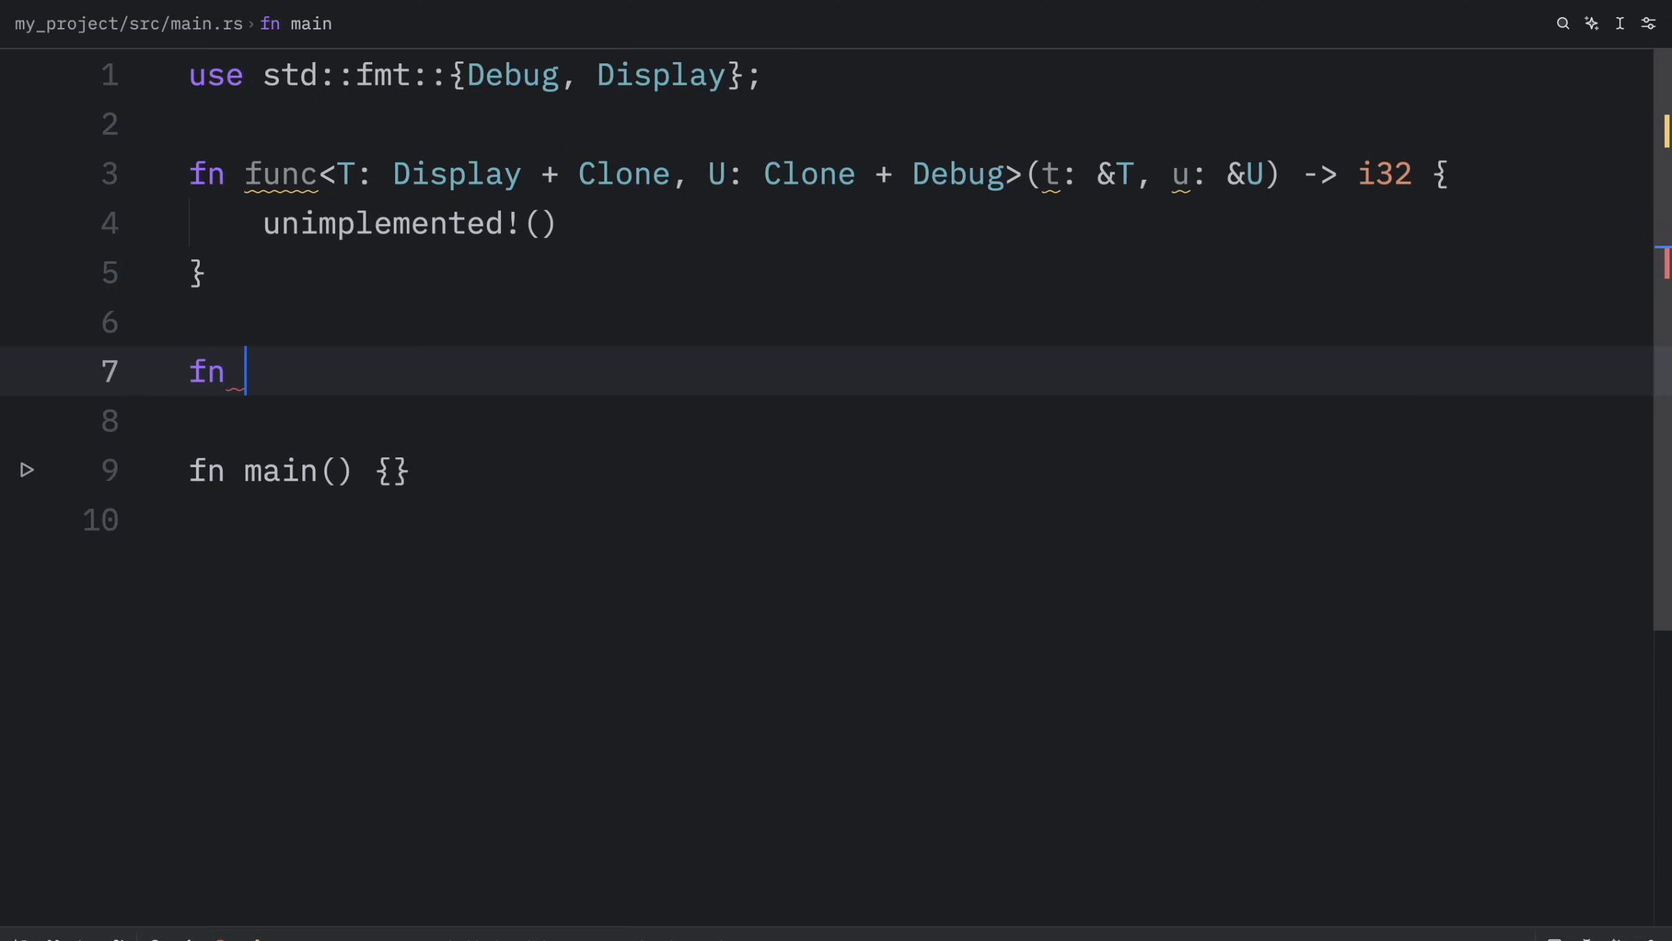
{"action": "type", "text": "func2<T, U>(t: &T, u: &U) -> i32"}
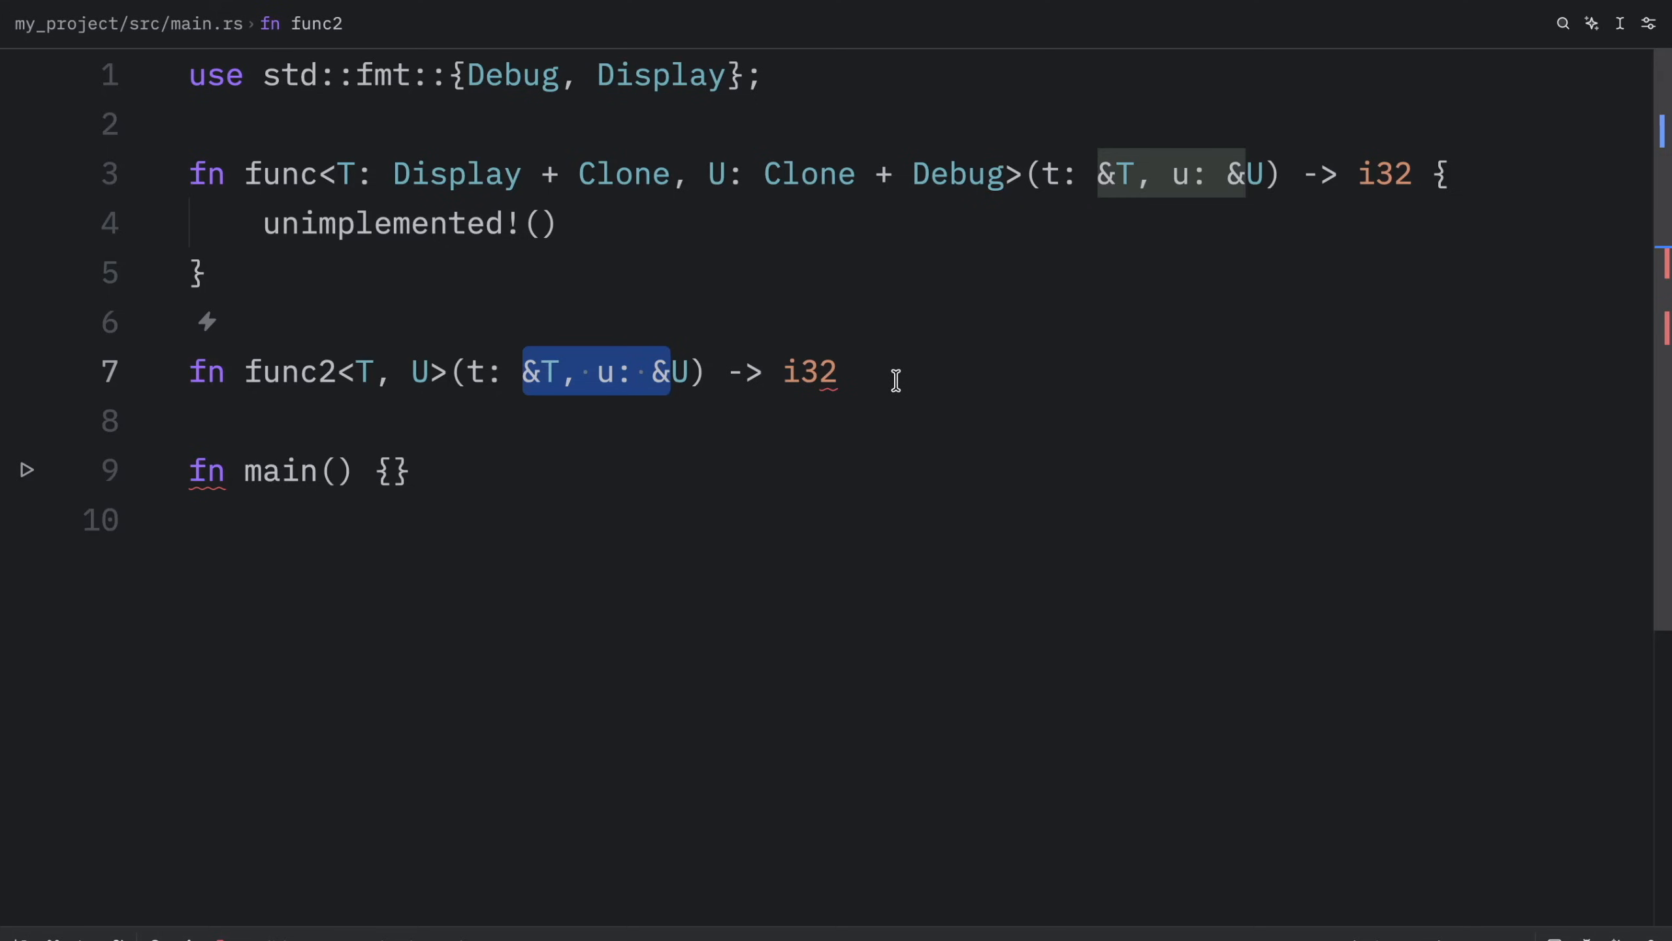
{"action": "left_click", "coordinate": [810, 371]}
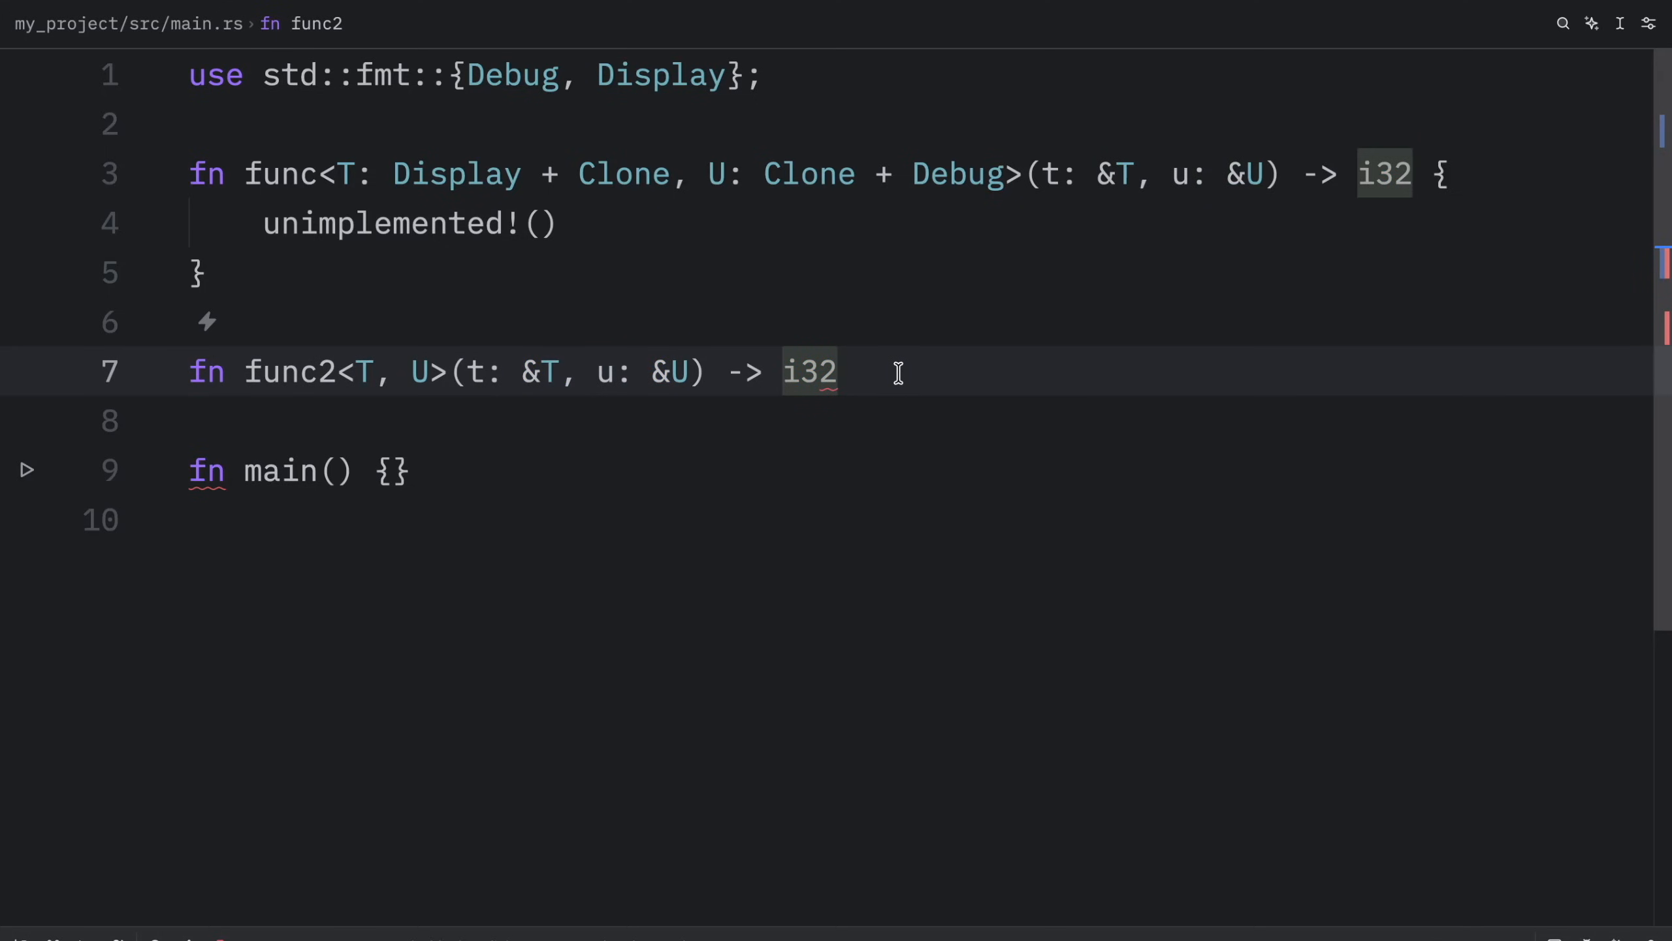
{"action": "mouse_move", "coordinate": [971, 376]}
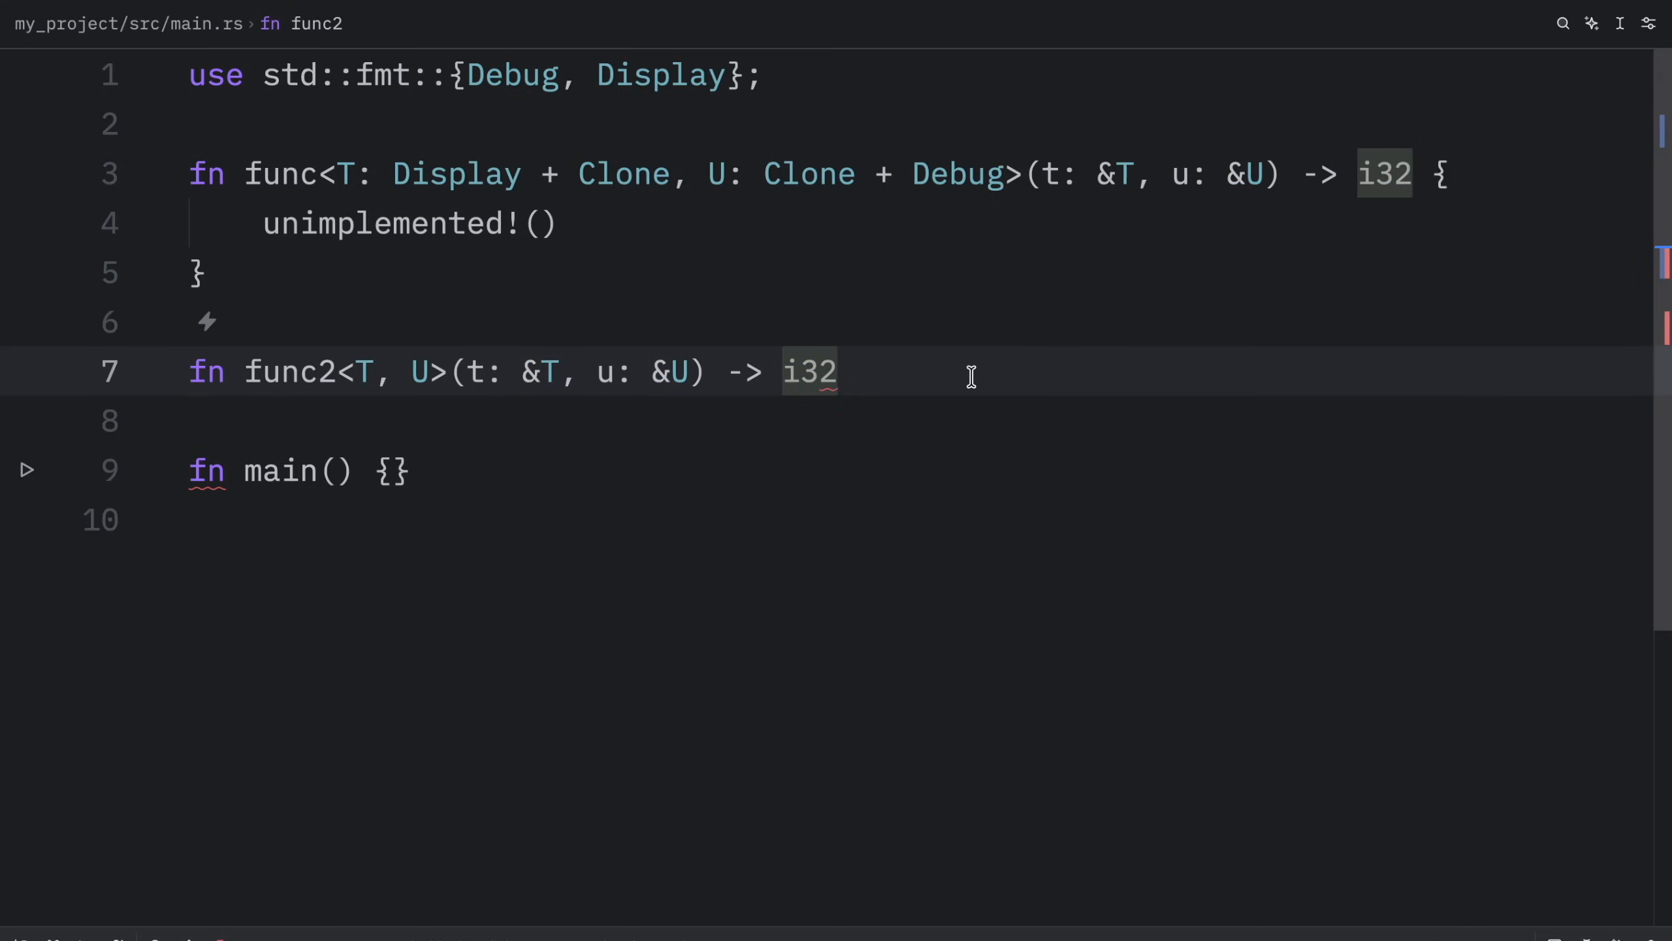
{"action": "type", "text": "where"}
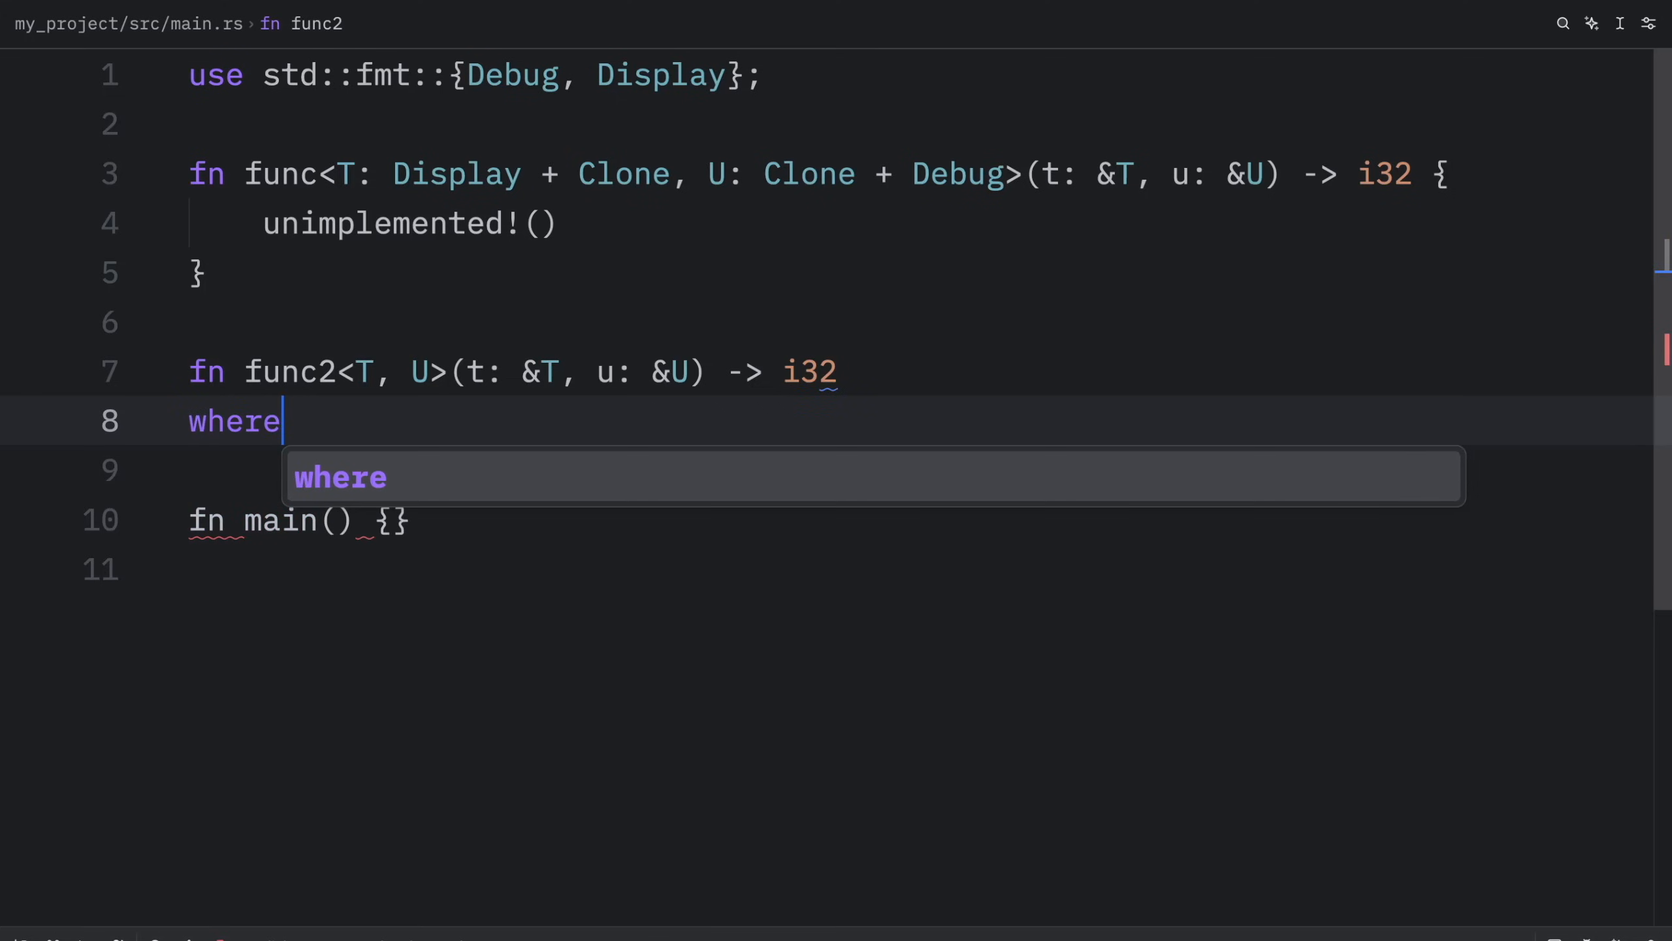
{"action": "type", "text": "T: Display + Clone,"}
{"action": "left_click", "coordinate": [920, 470]}
{"action": "type", "text": "U"}
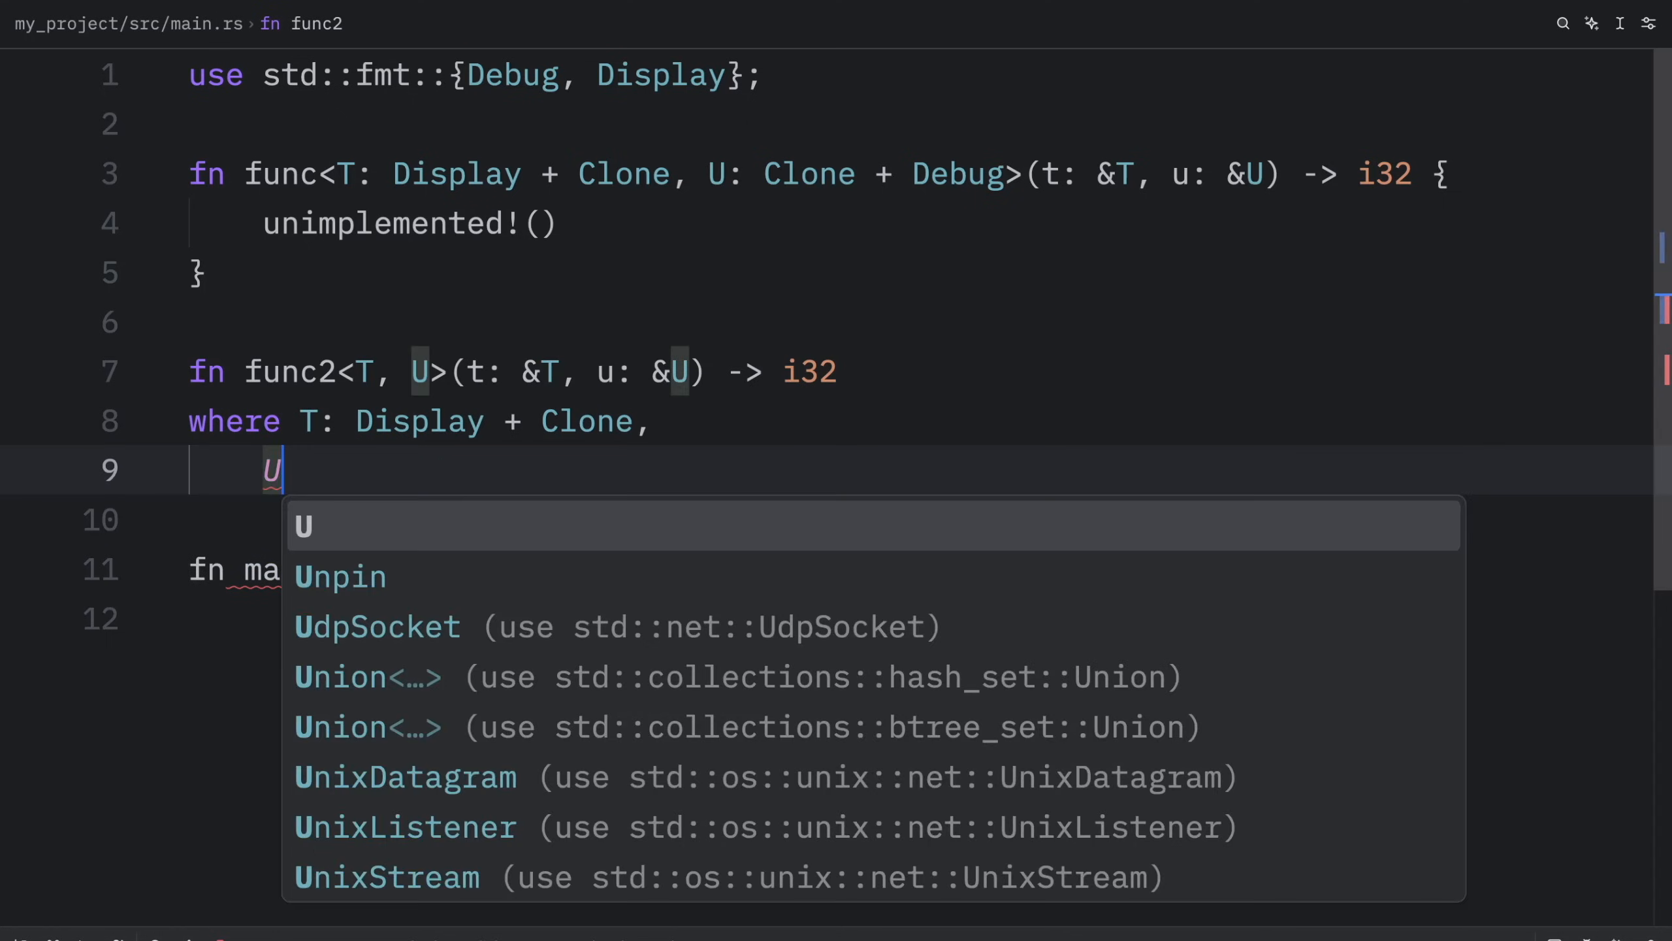
{"action": "type", "text": ": Clone + Debug,"}
{"action": "type", "text": "{"}
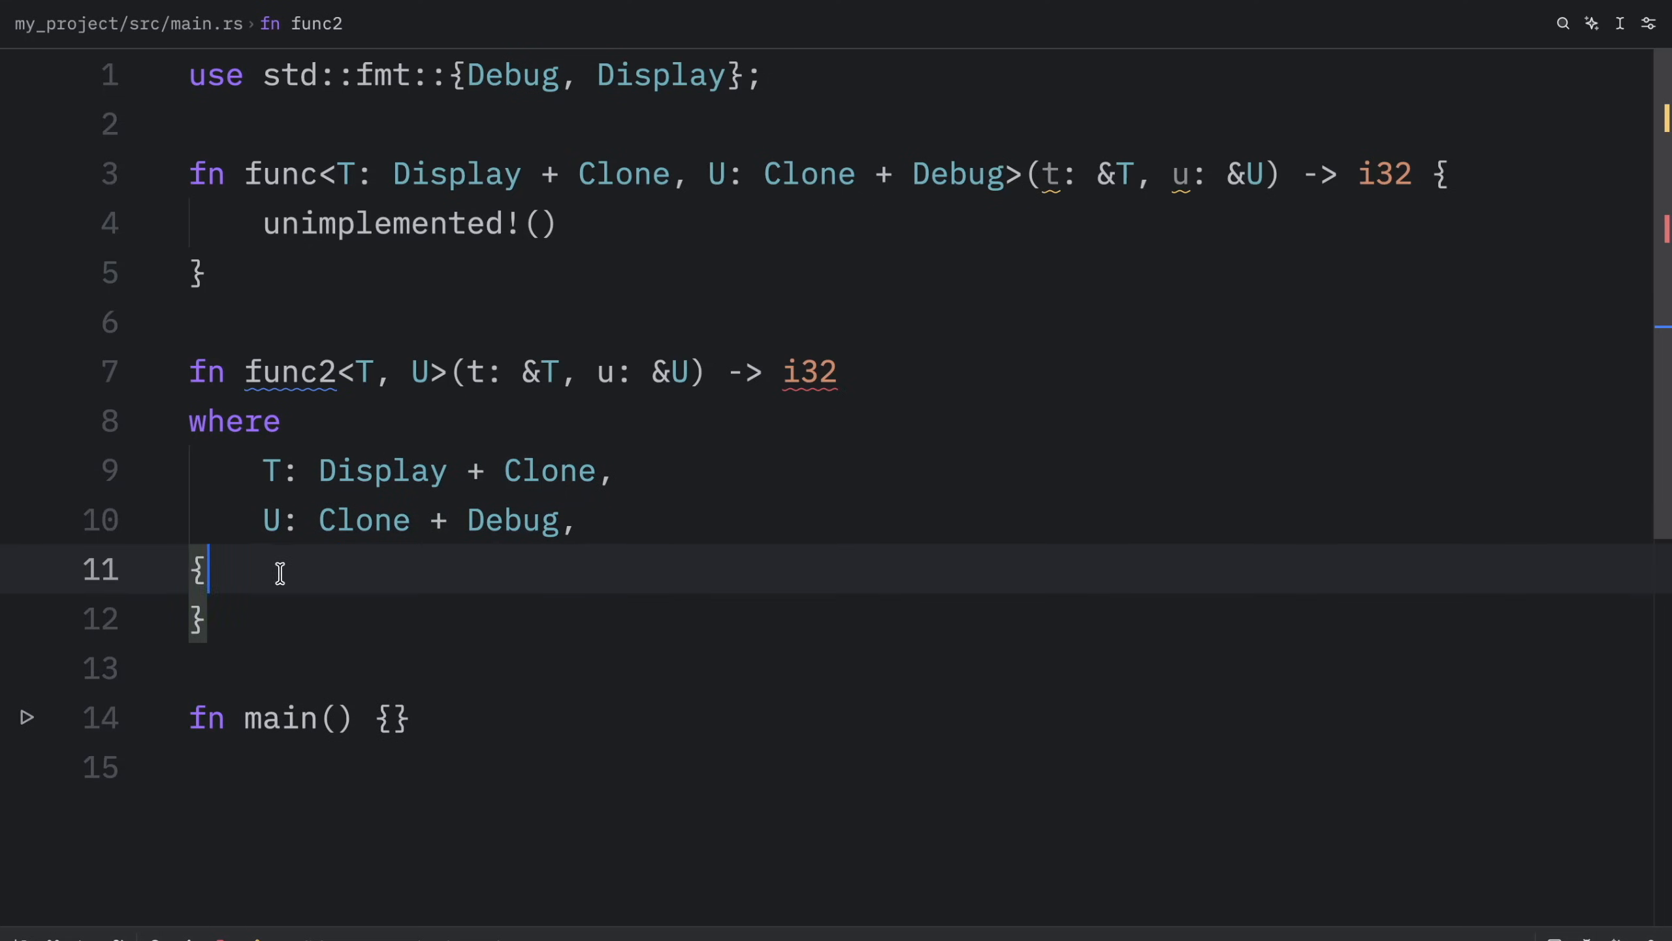
{"action": "key", "text": "enter"}
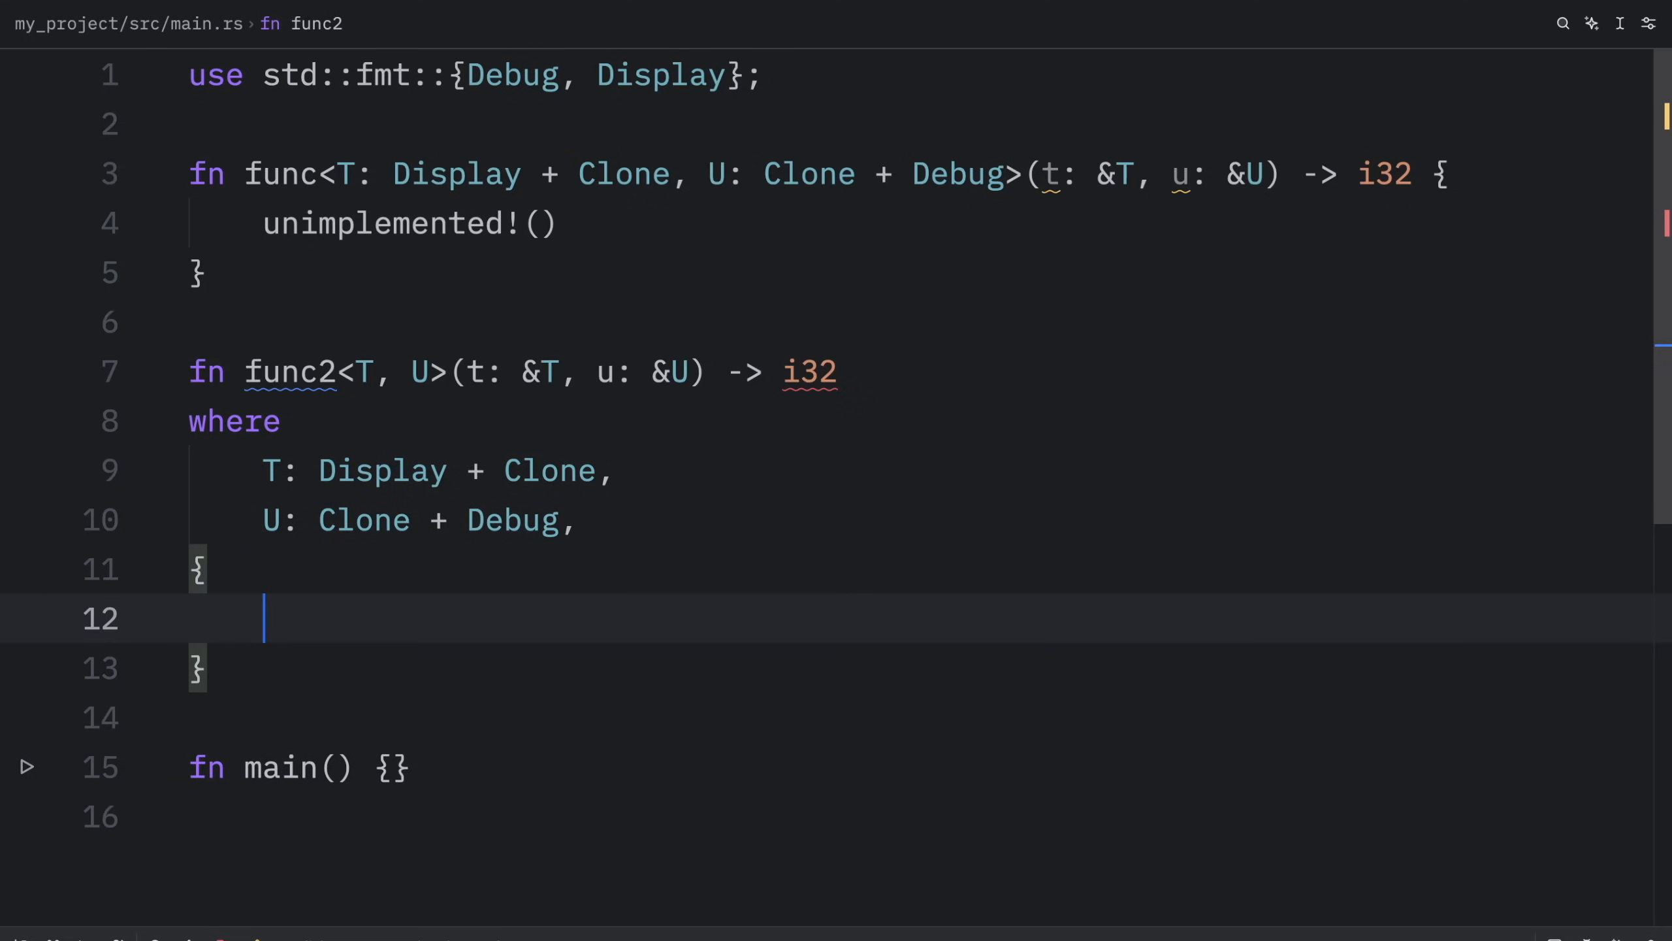
{"action": "type", "text": "unimplemented!("}
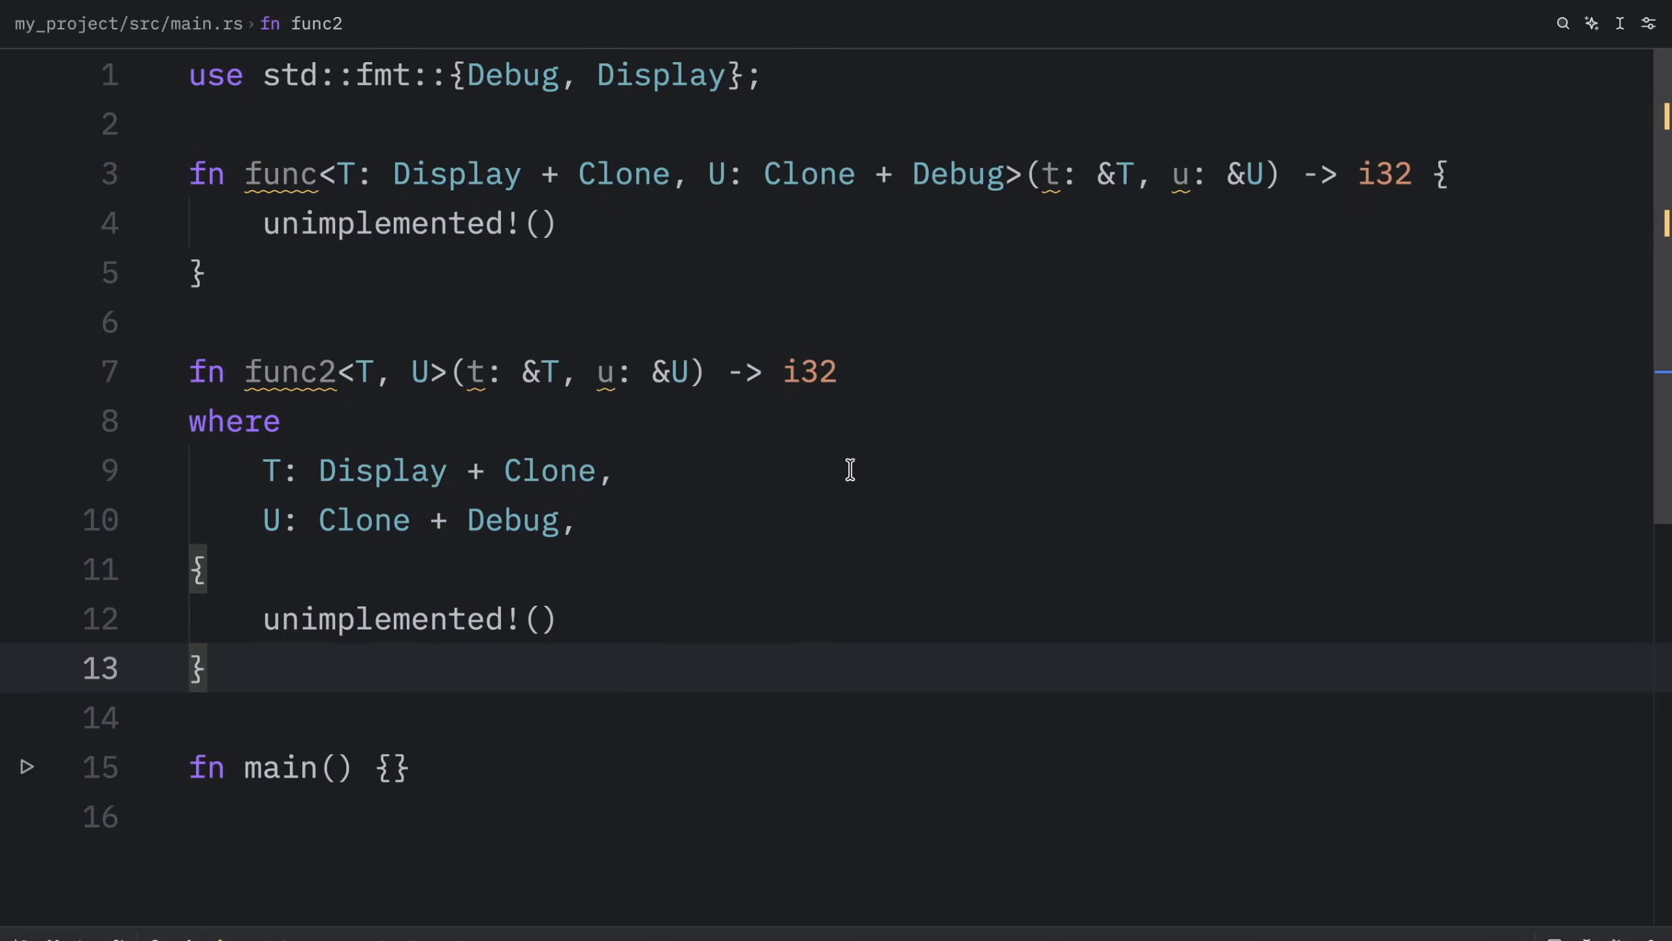
{"action": "left_click", "coordinate": [202, 668]}
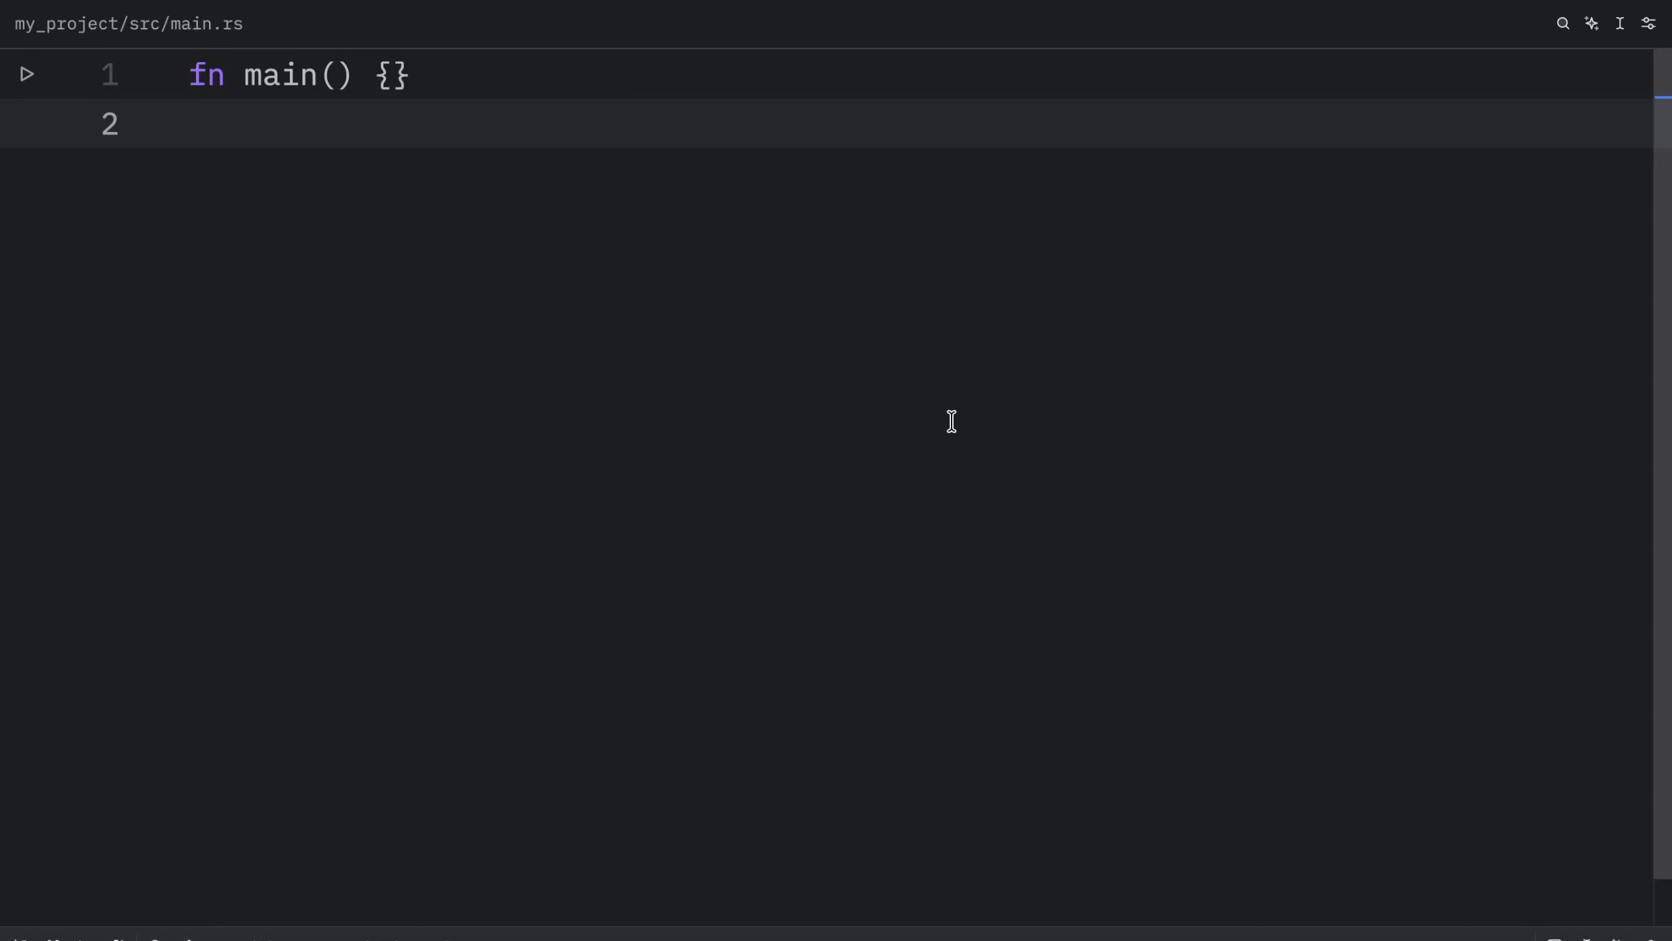
Step: Define pub trait Summary with summarize(&self) -> String and a four-field pub SocialPost struct
{"action": "key", "text": "enter"}
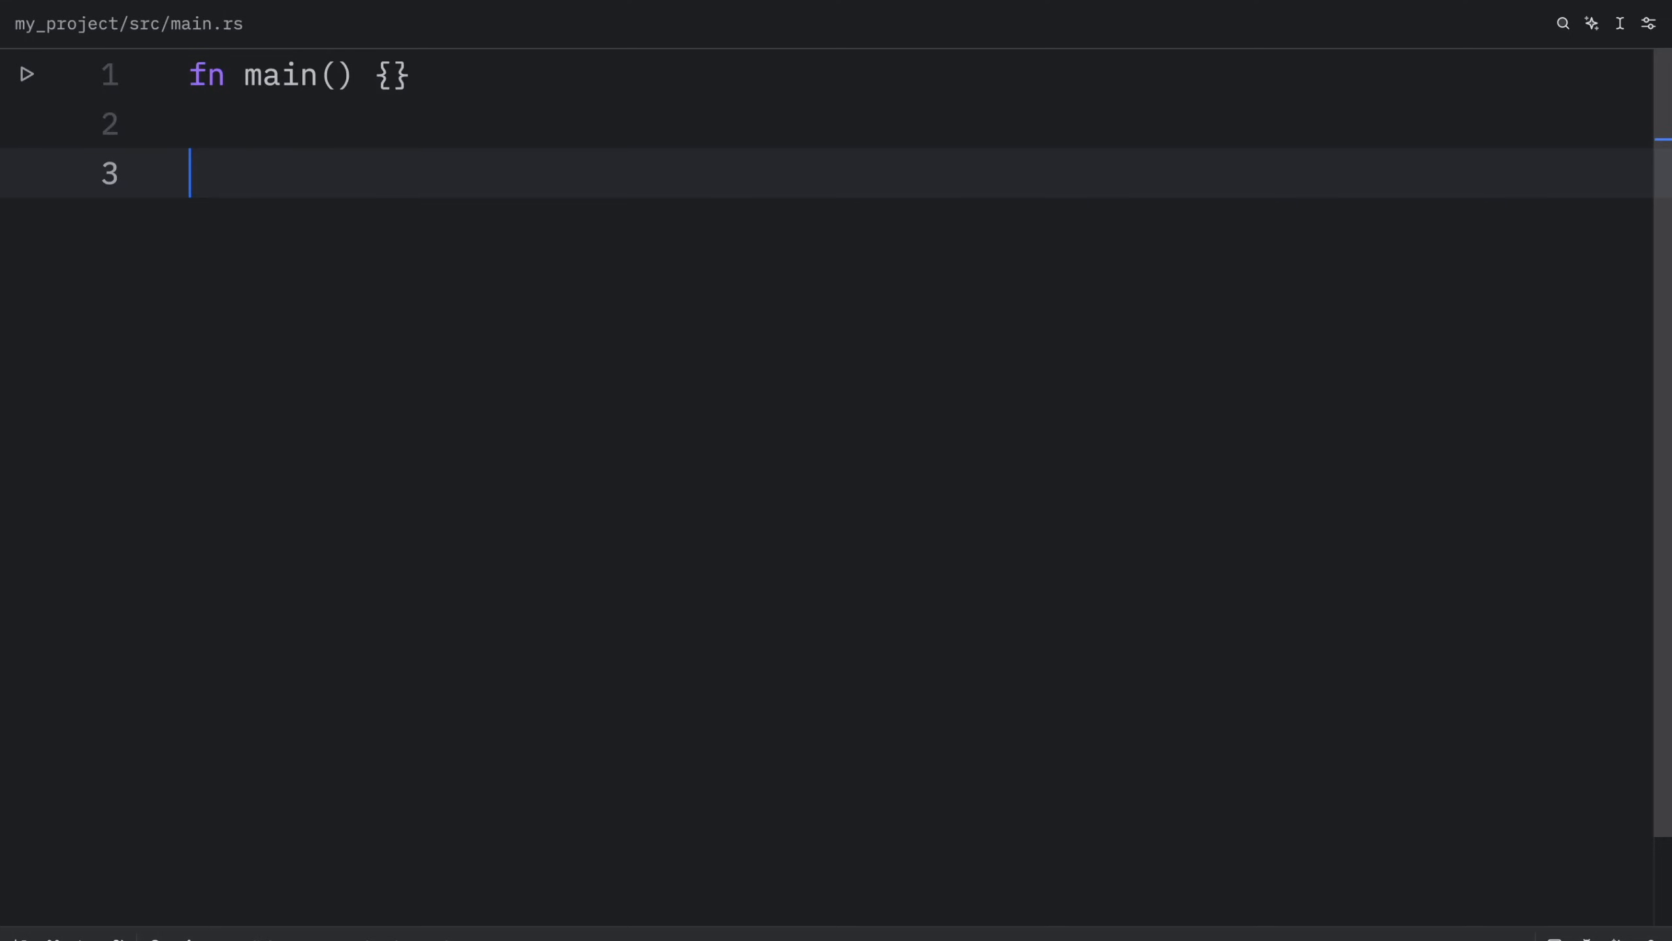
{"action": "type", "text": "impl Tra"}
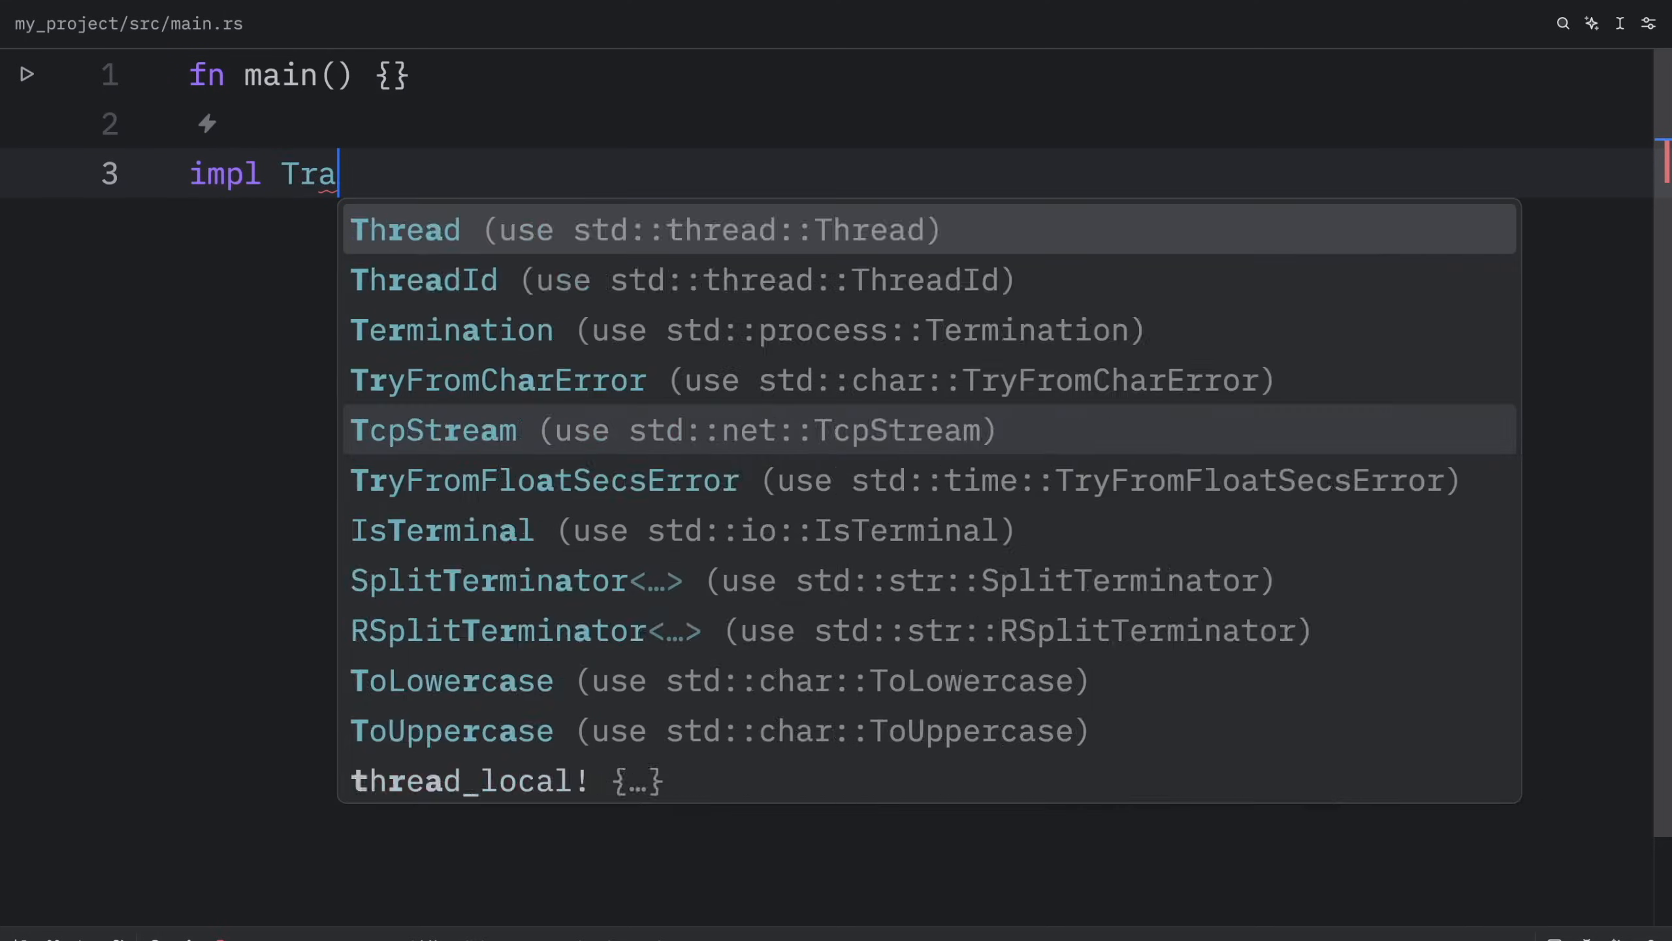
{"action": "type", "text": "it"}
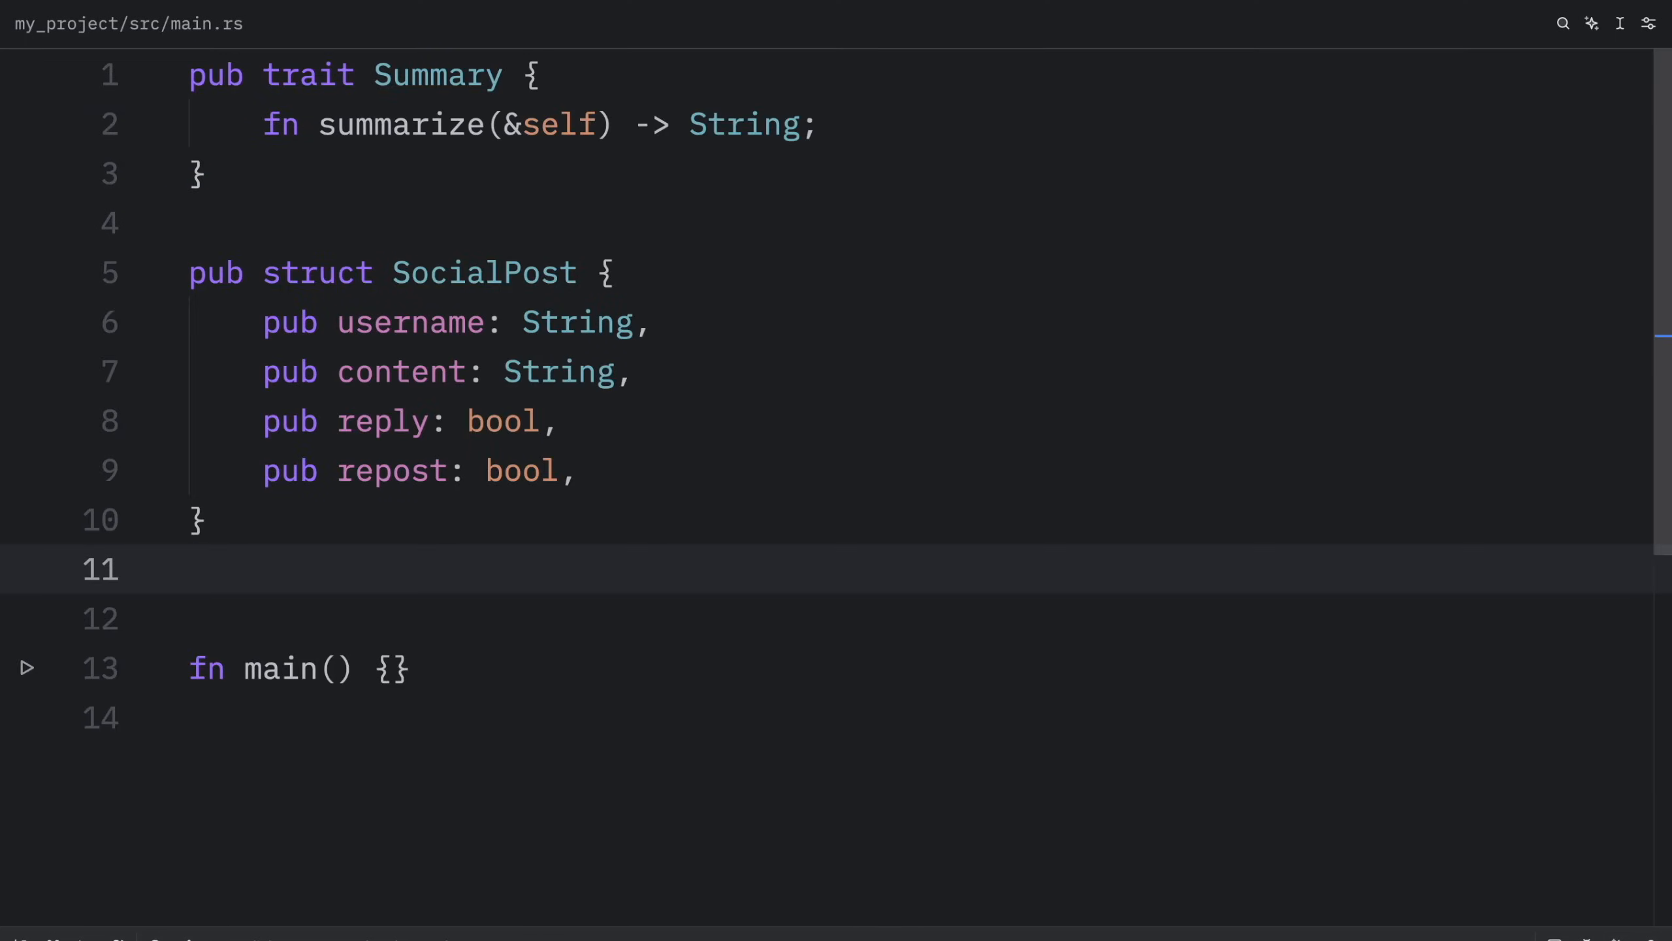
{"action": "mouse_move", "coordinate": [672, 184]}
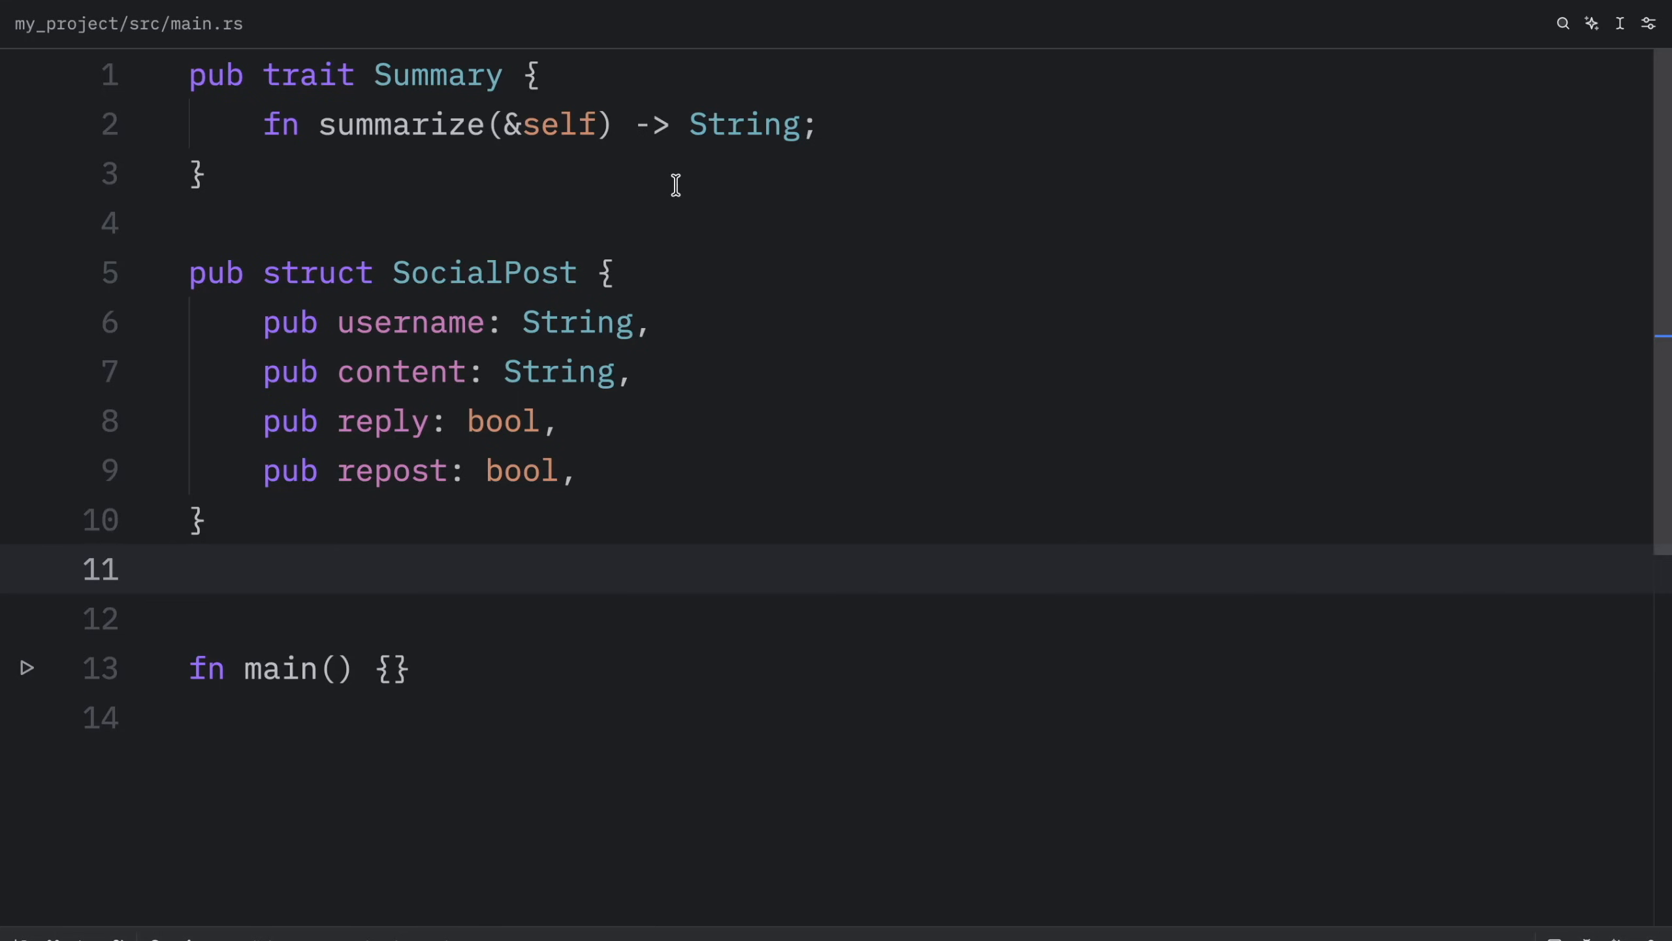
{"action": "mouse_move", "coordinate": [560, 371]}
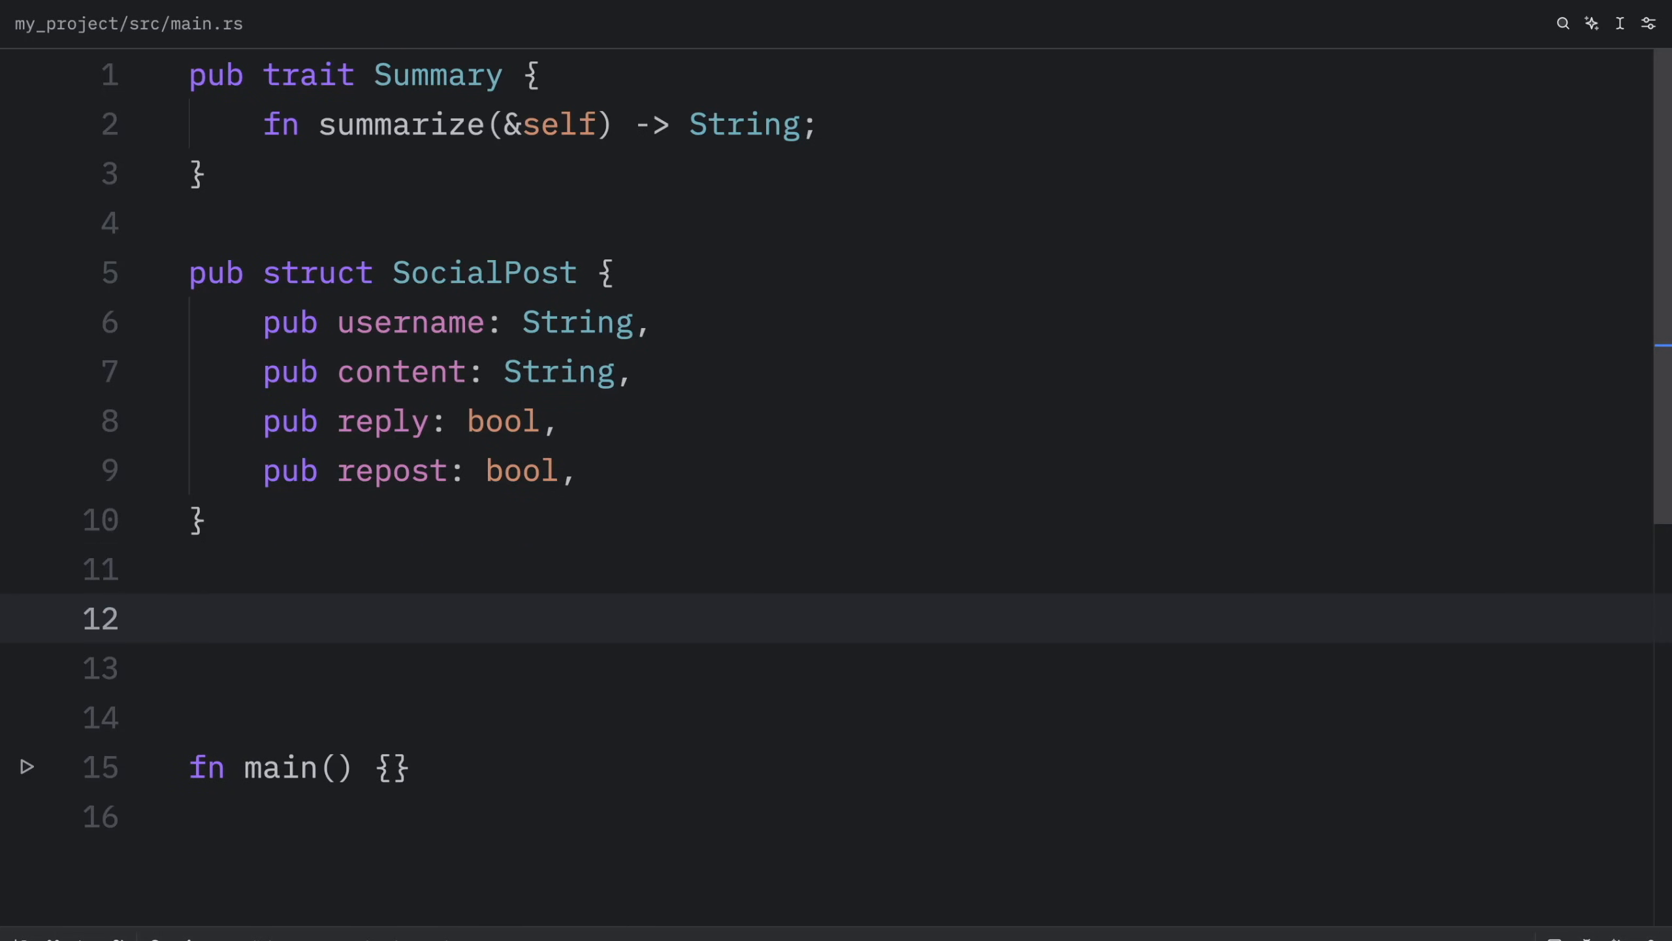
Step: Write fn returns_summarizable() -> impl Summary { and open a line inside its body
{"action": "type", "text": "fn returns_summarizable() -> impl Summary {"}
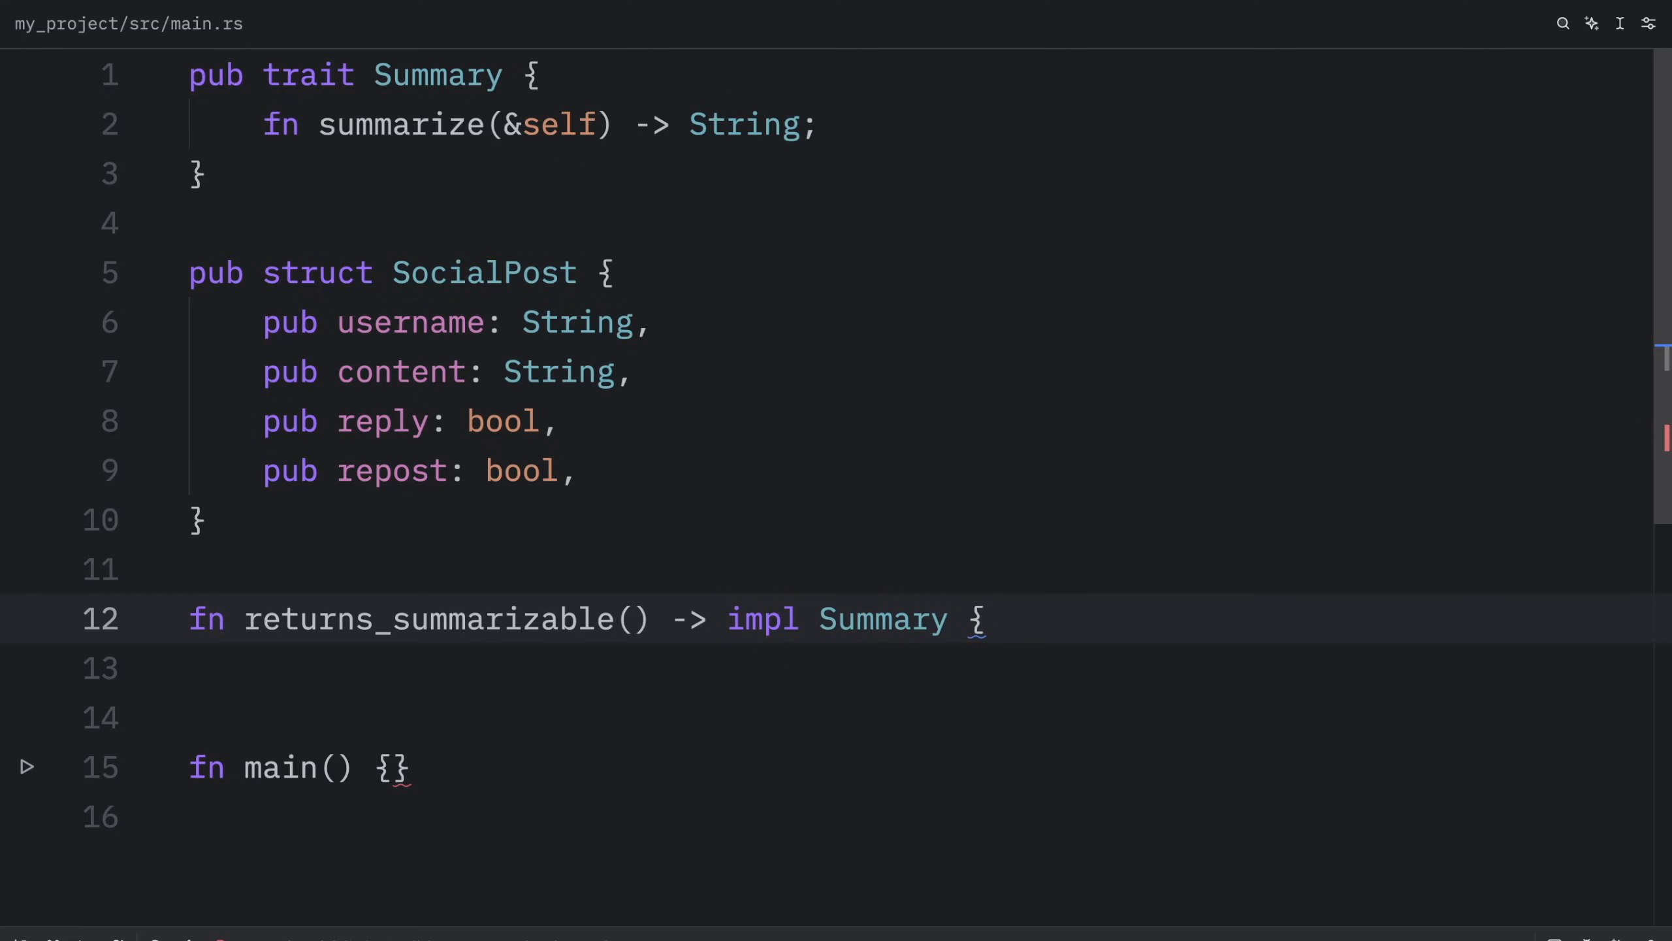
{"action": "left_click", "coordinate": [985, 619]}
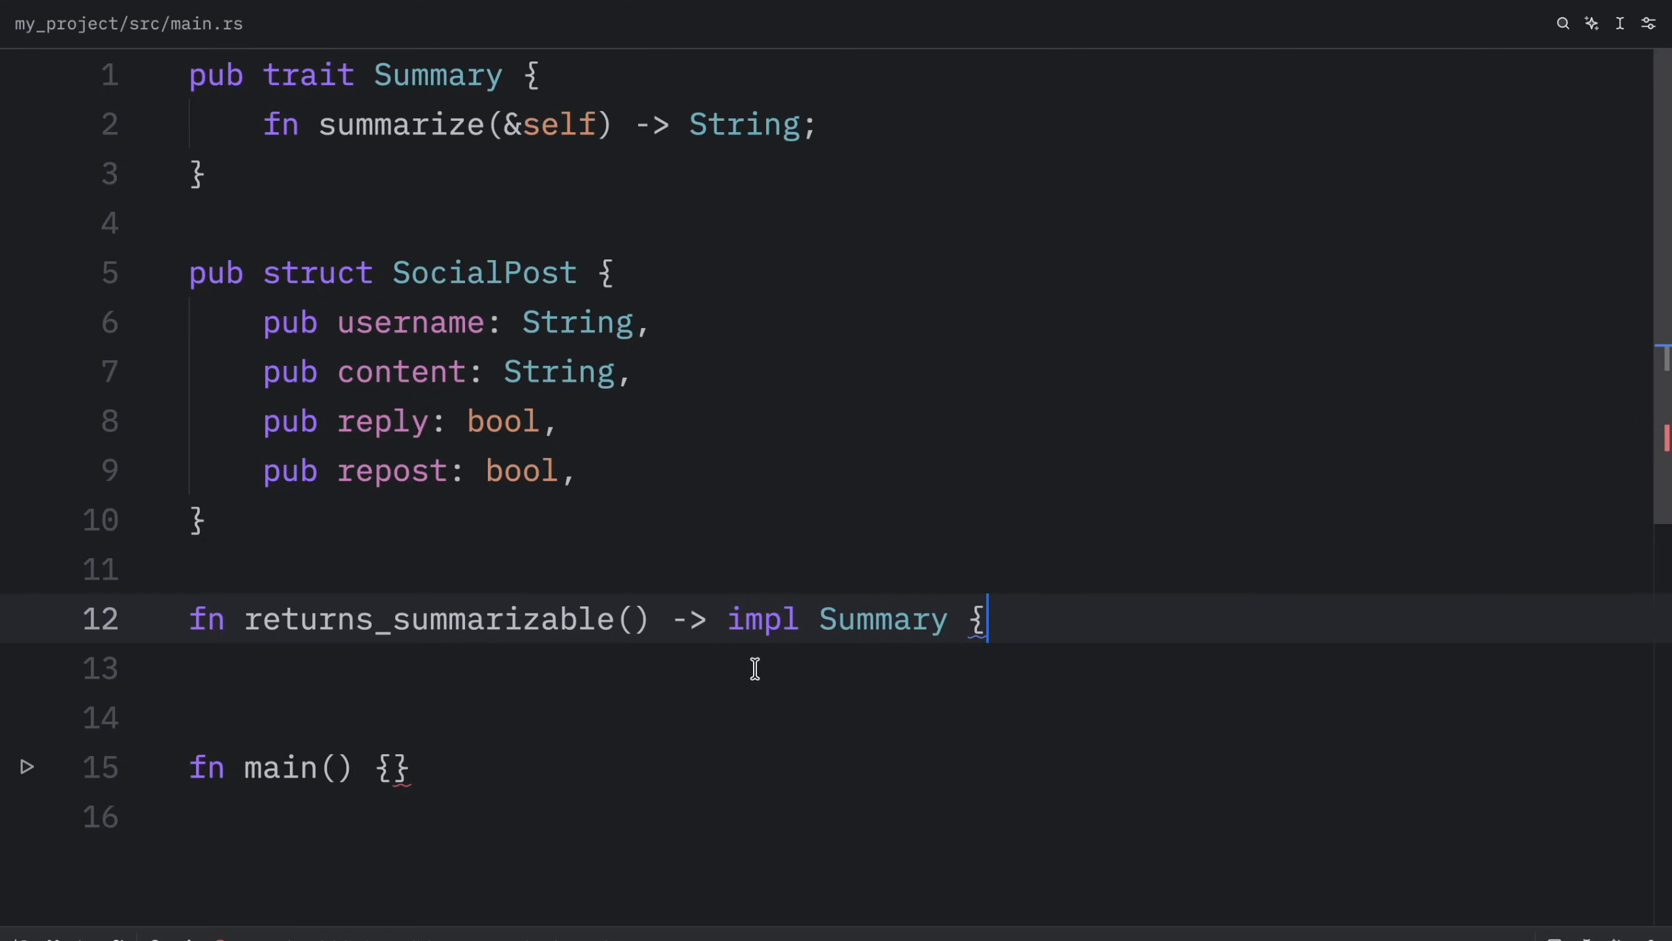
{"action": "key", "text": "enter"}
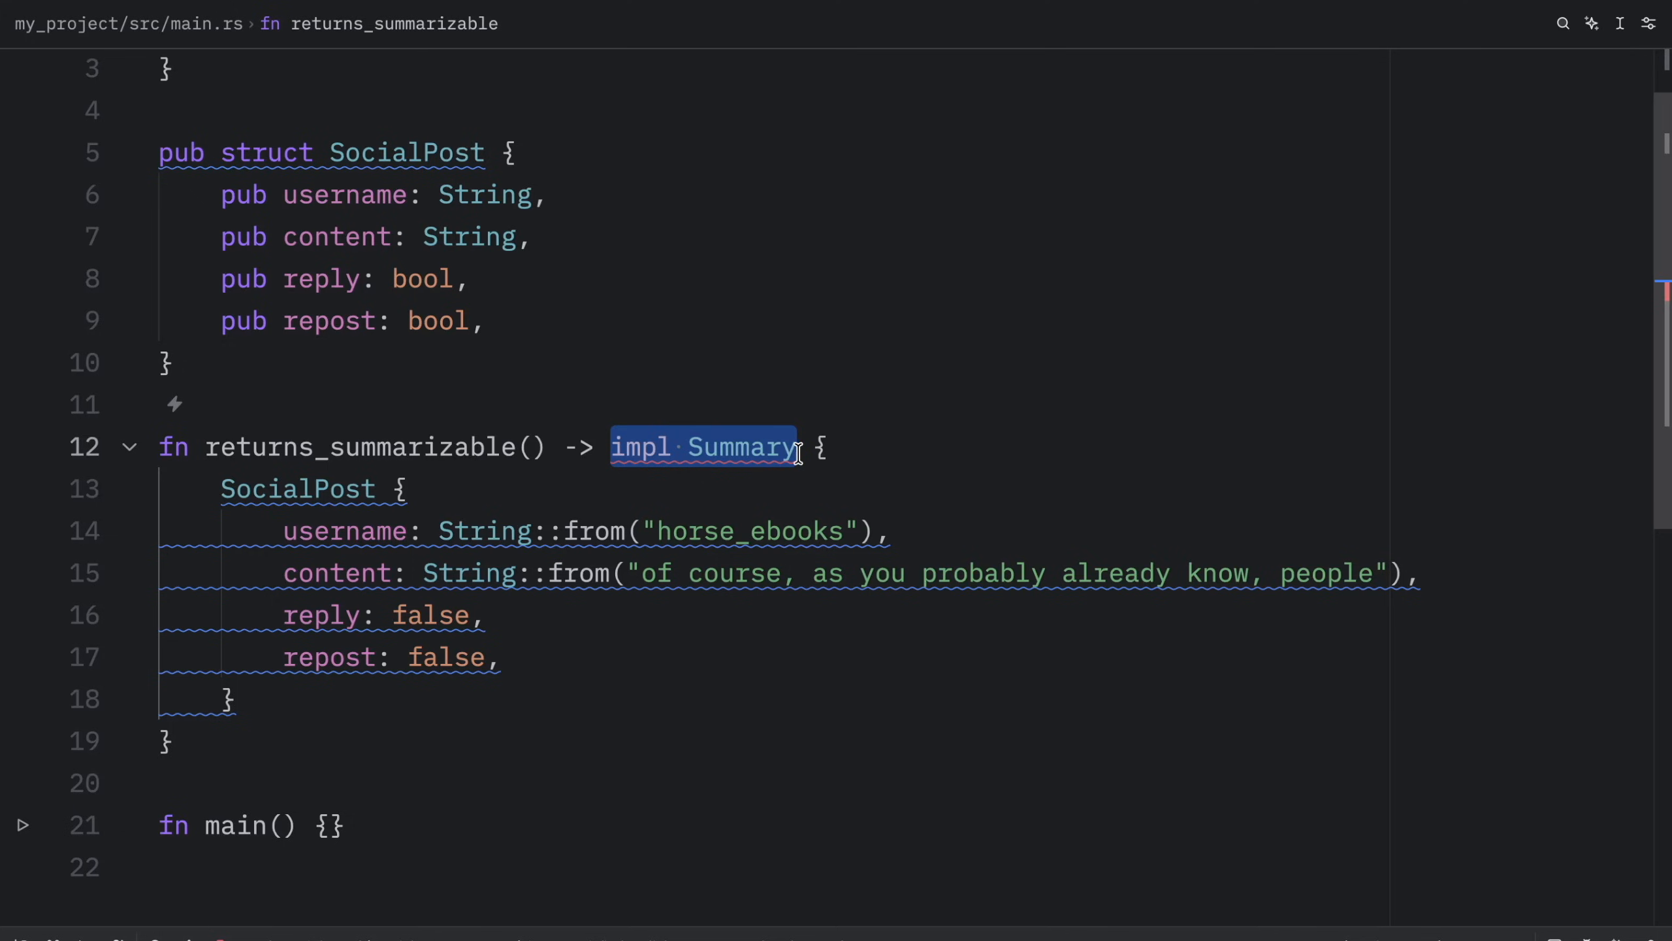
{"action": "mouse_move", "coordinate": [547, 698]}
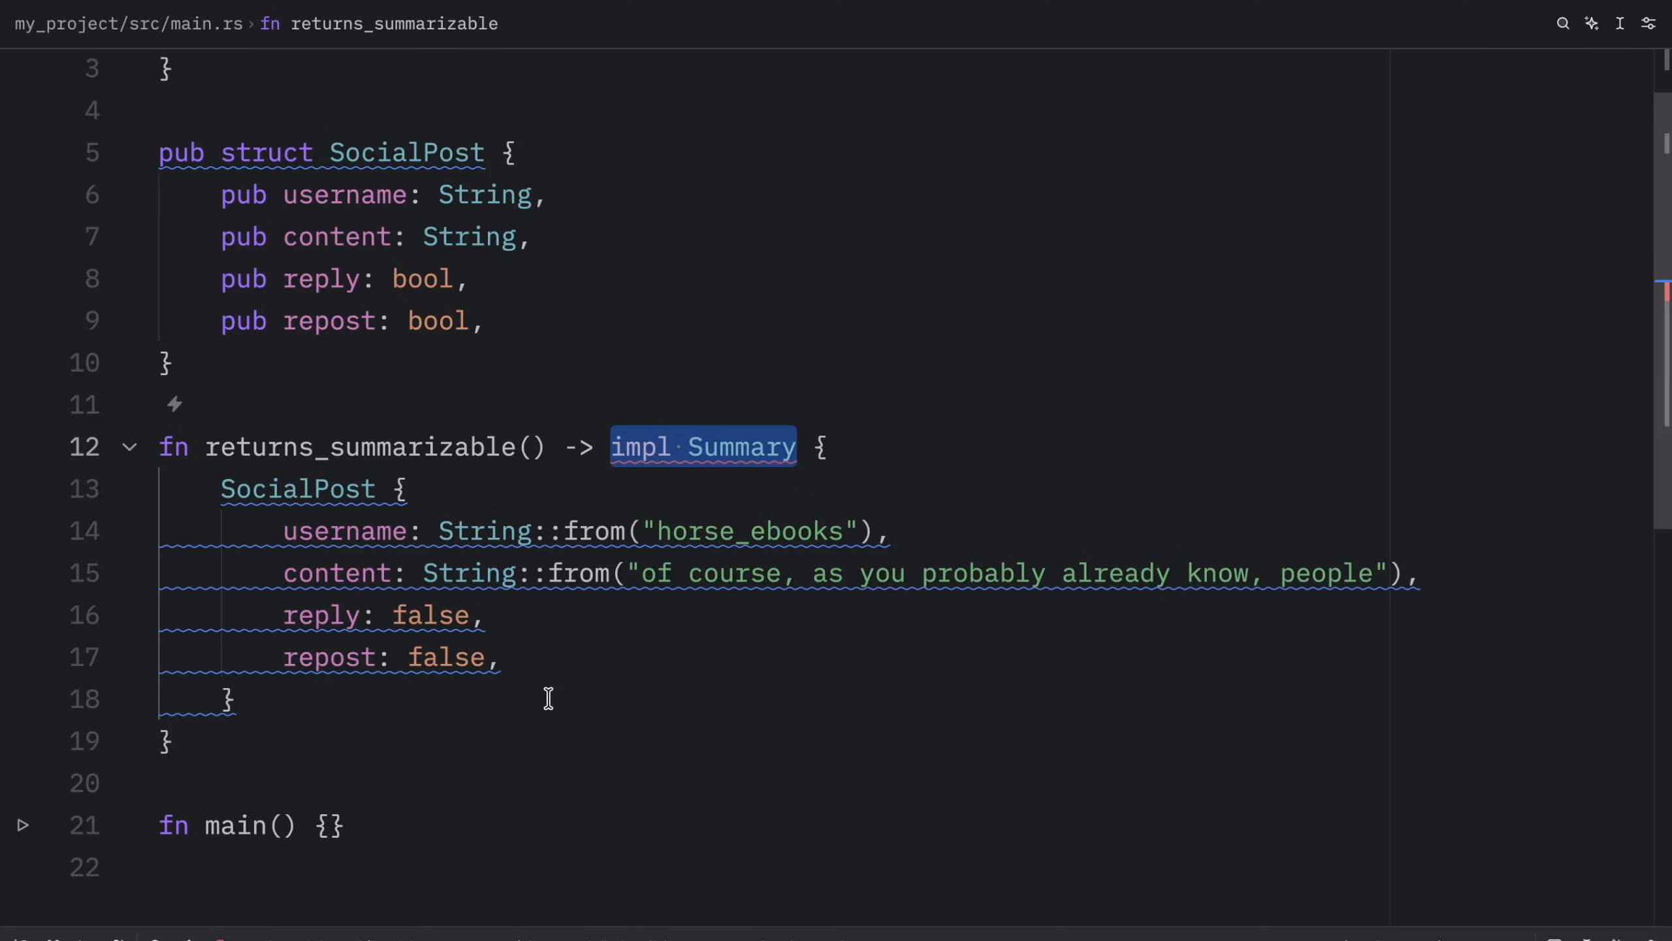
{"action": "mouse_move", "coordinate": [380, 498]}
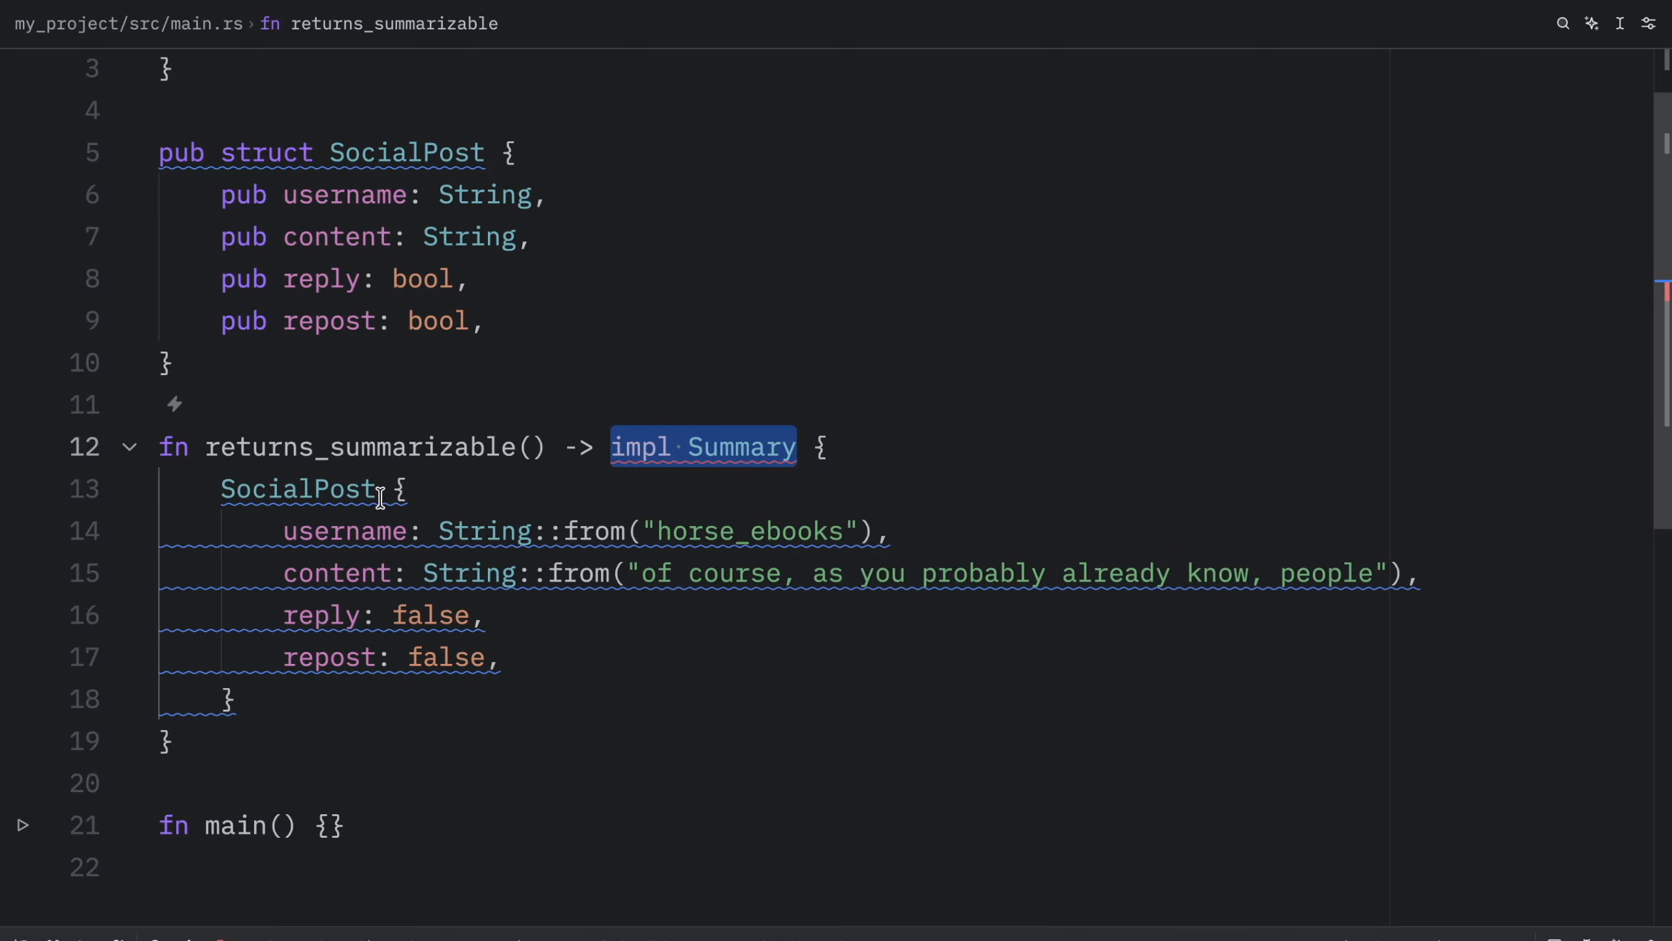
Step: Rename the built struct to Article, then revert it to SocialPost
{"action": "type", "text": "Articl {"}
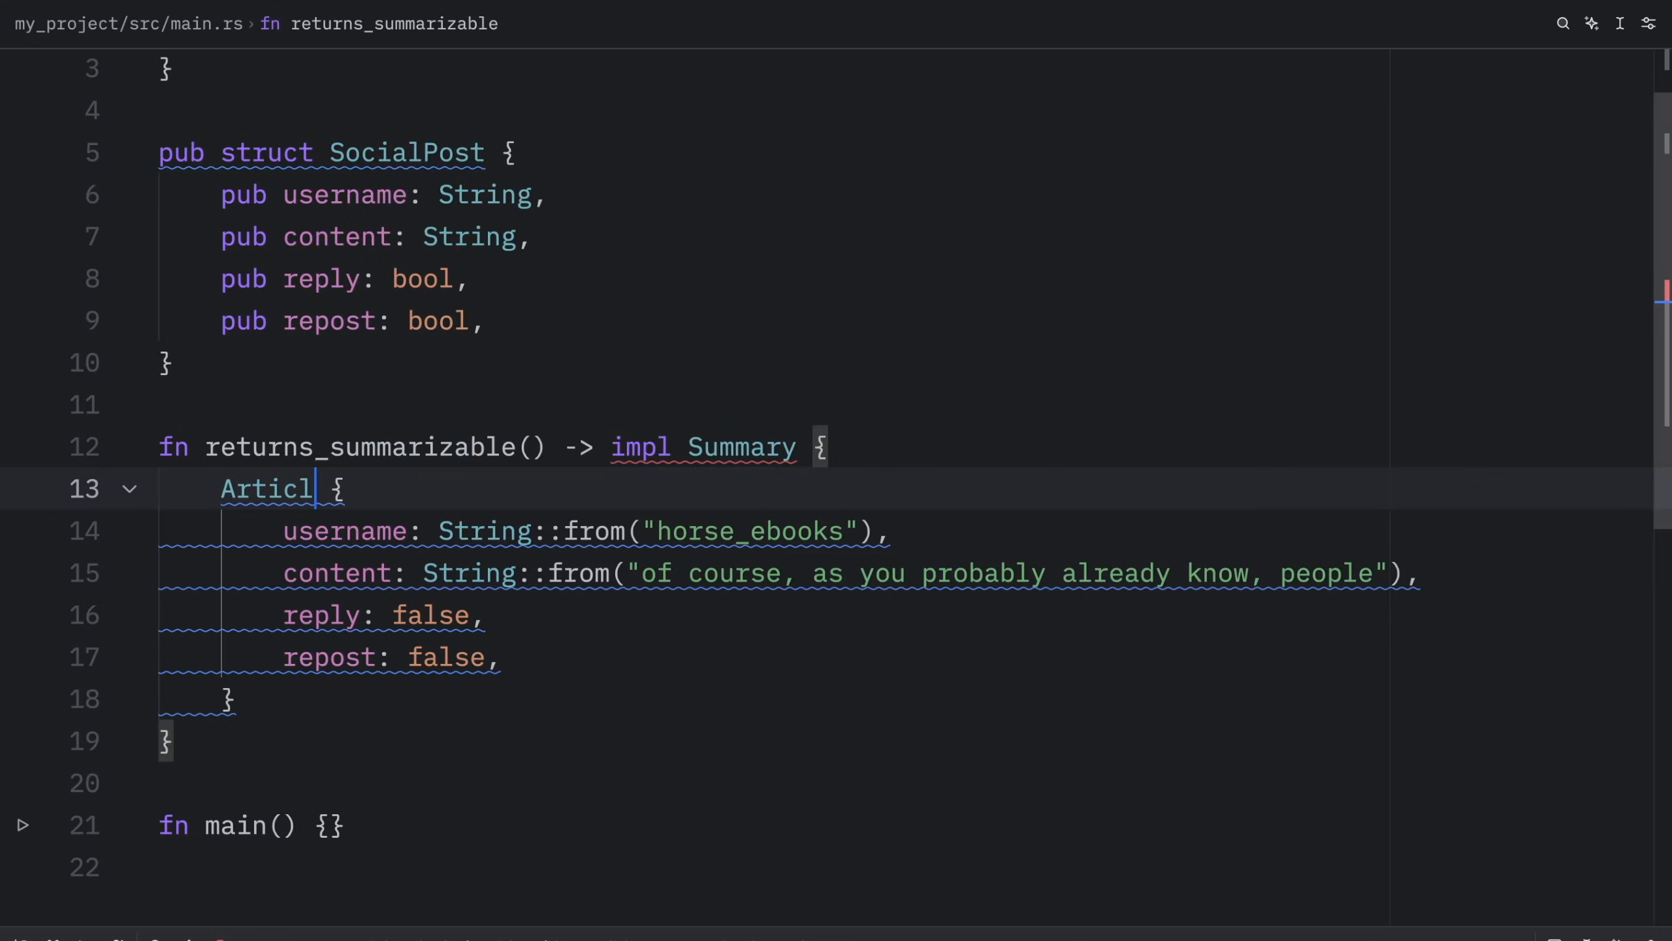
{"action": "type", "text": "e"}
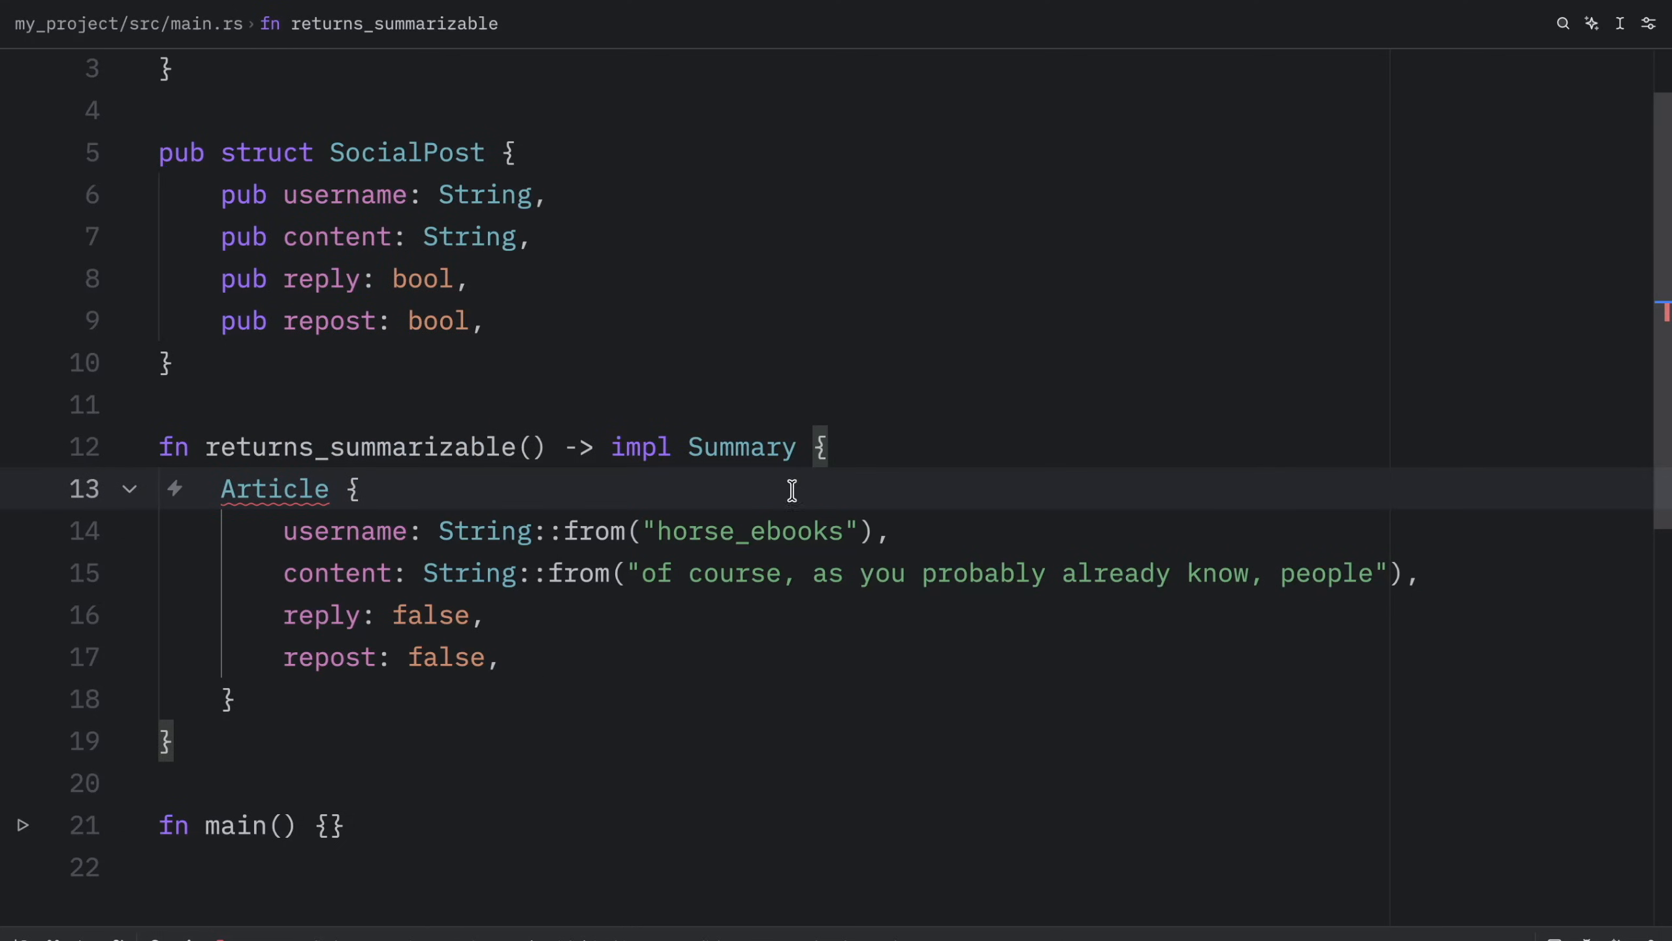
{"action": "type", "text": "SocialPost"}
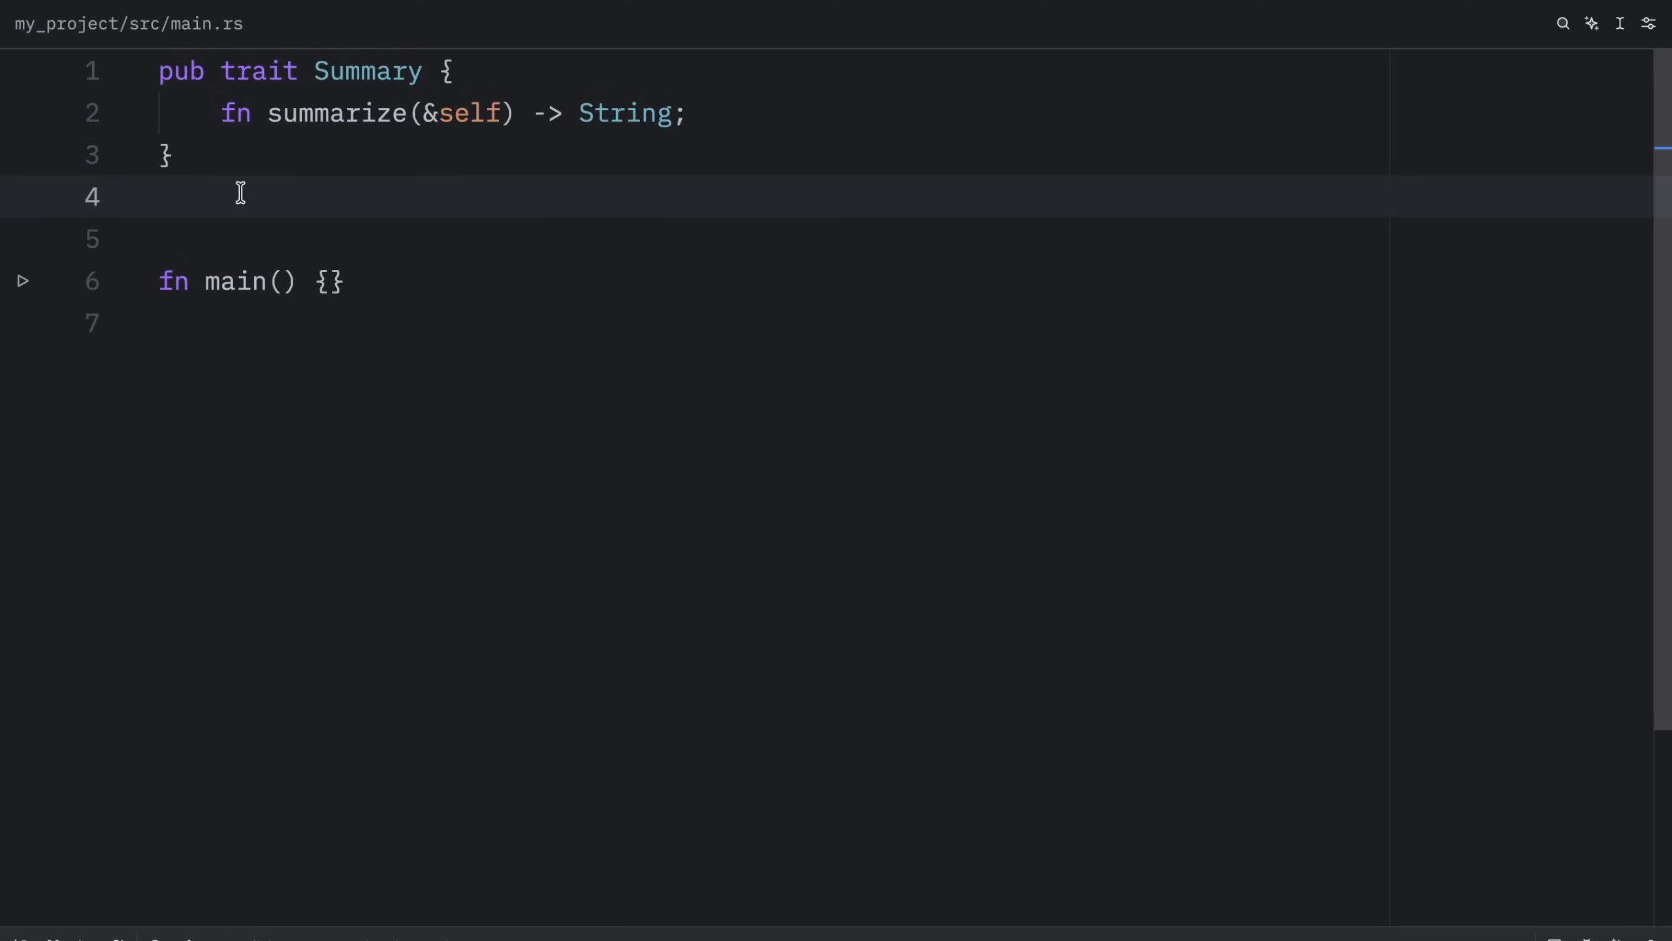
Step: Add struct Tweet with content and username, impl Summary via format!, returning a rustacean Tweet
{"action": "type", "text": "struct Tweet {"}
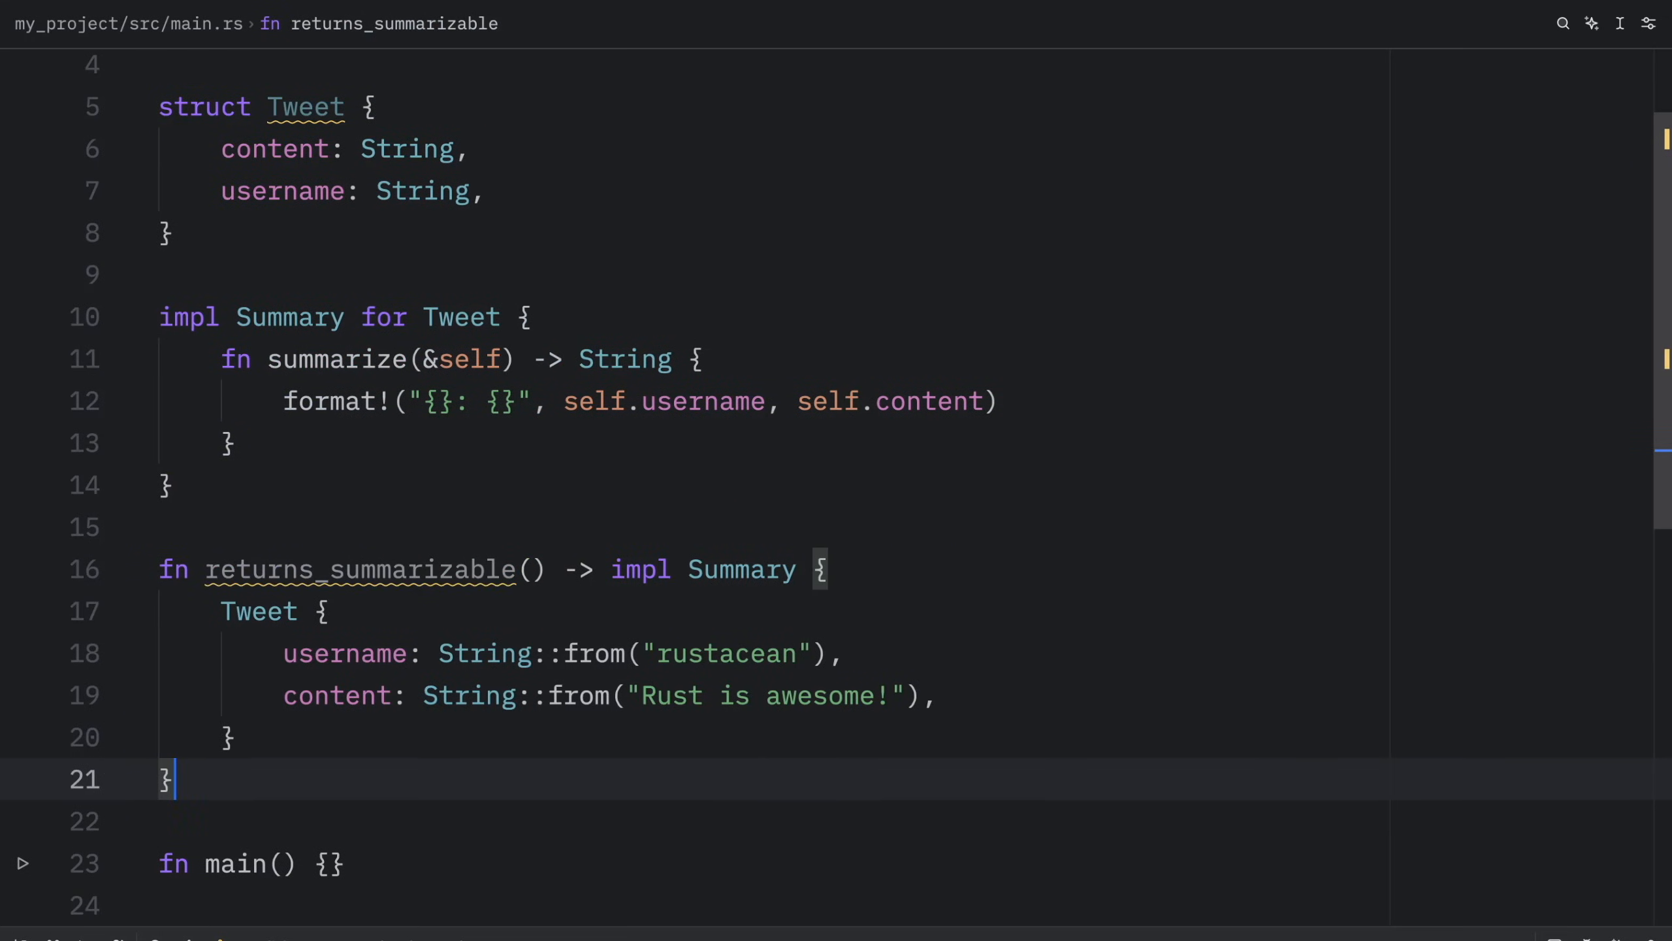
{"action": "mouse_move", "coordinate": [608, 560]}
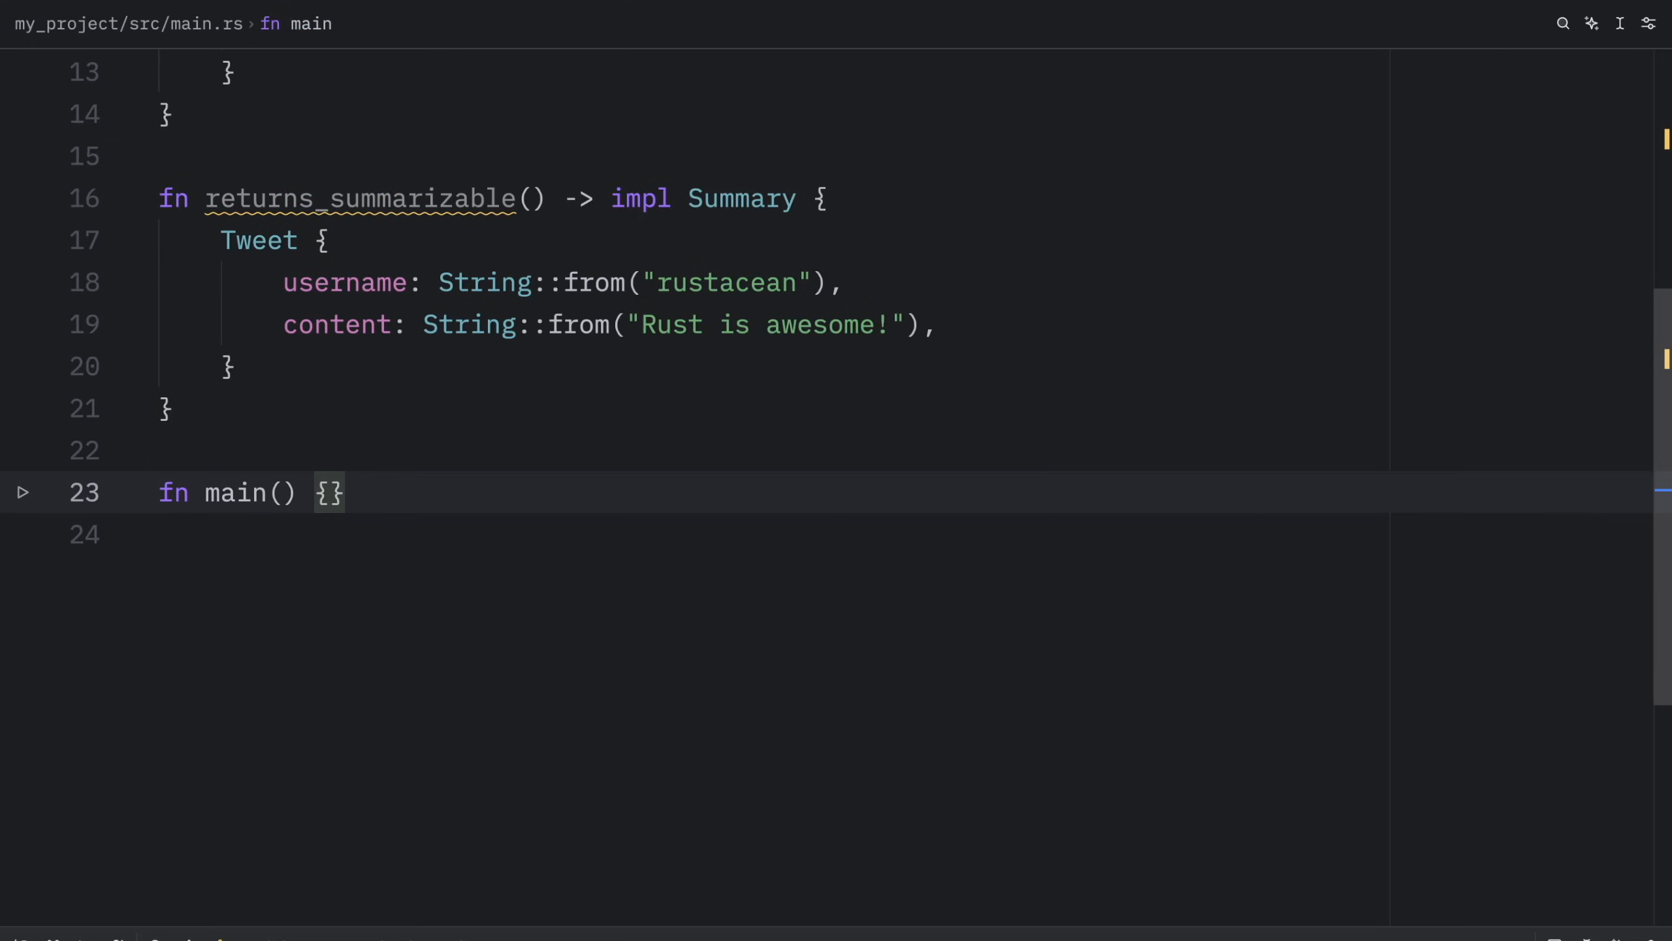
Step: Make main print "Summary: {}" of item.summarize(), run it, then rename Tweet to Article
{"action": "type", "text": "let item = returns_summarizable();"}
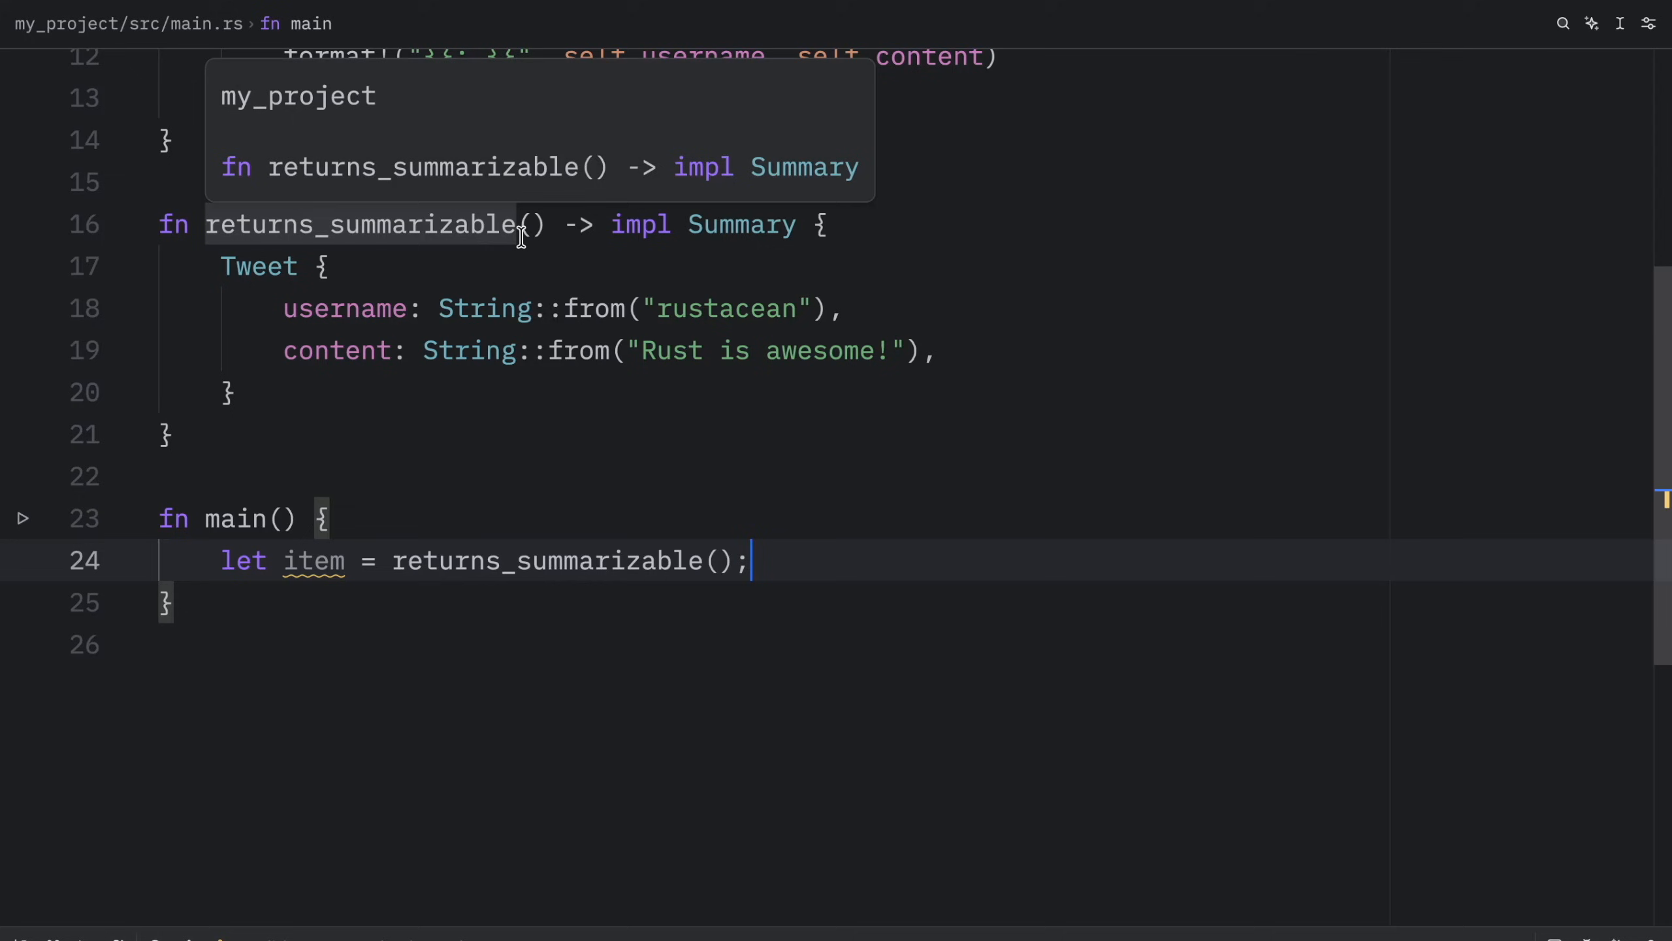
{"action": "type", "text": "println!(\"Summary: {}\", item.summarize());"}
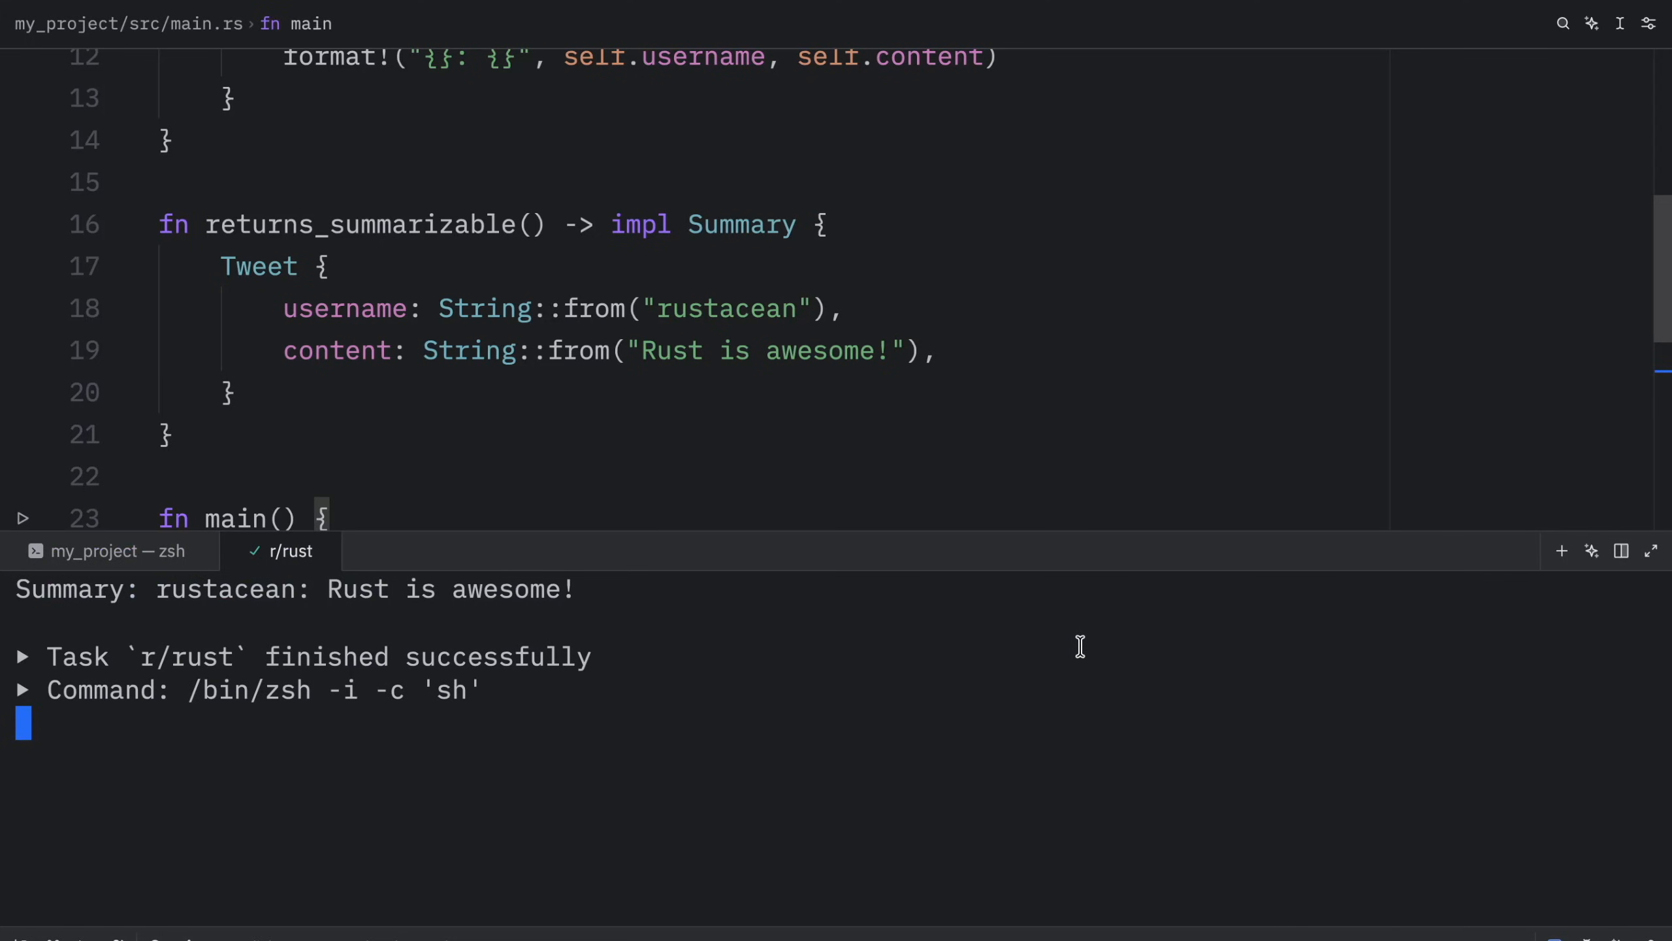
{"action": "triple_click", "coordinate": [294, 589]}
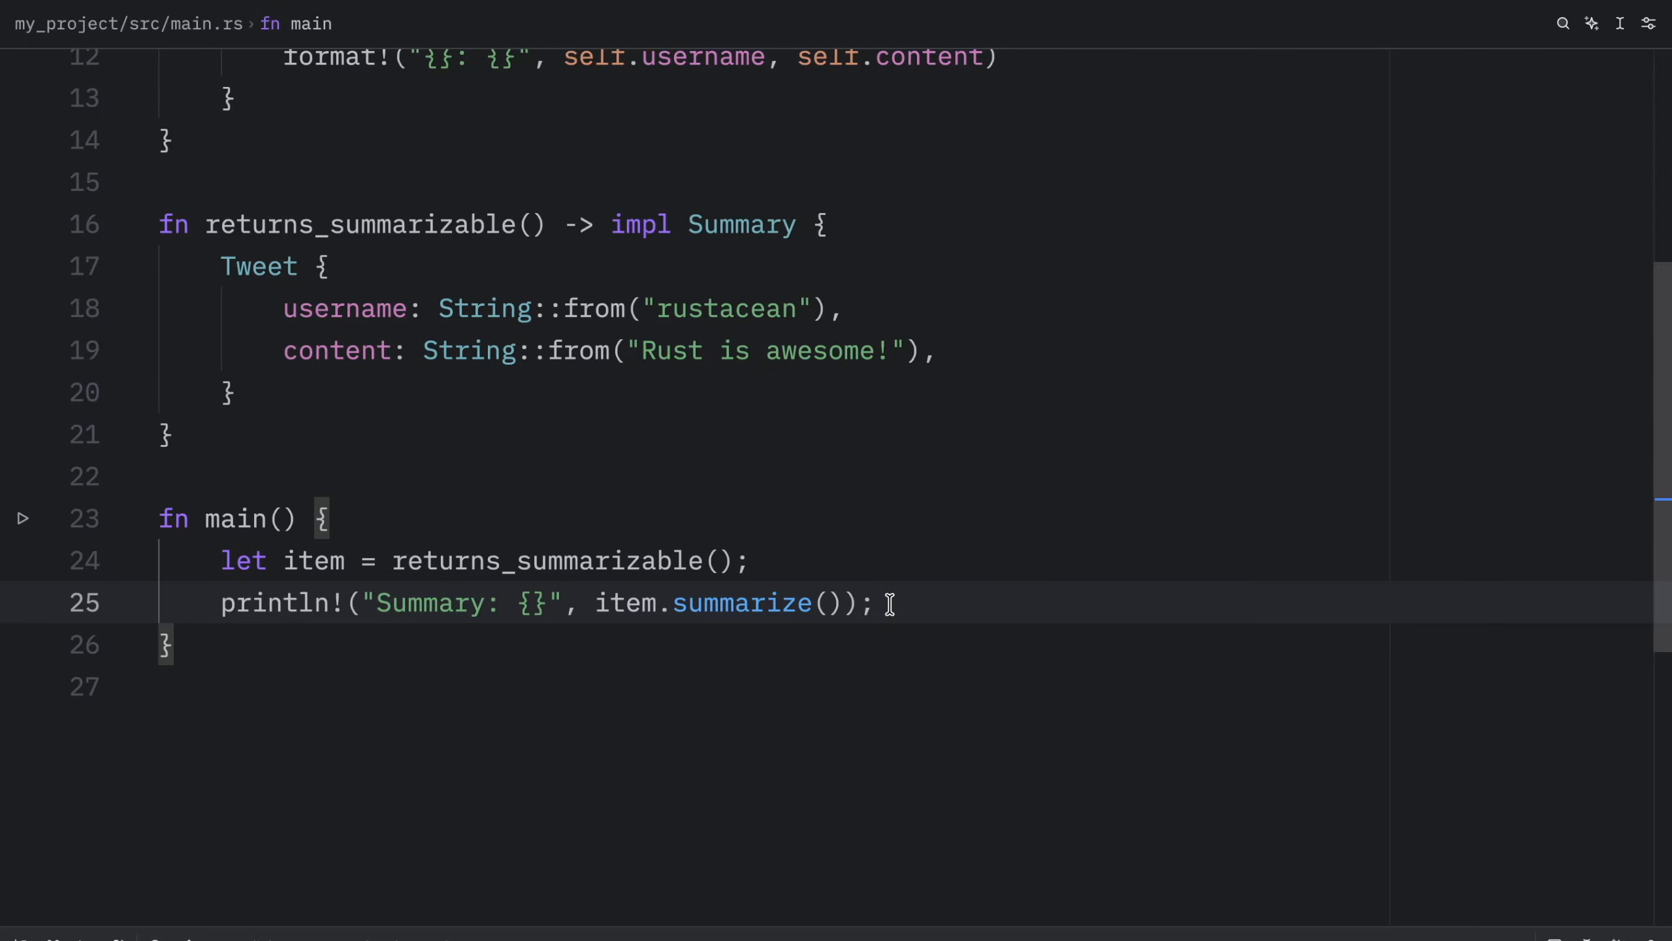
{"action": "mouse_move", "coordinate": [552, 449]}
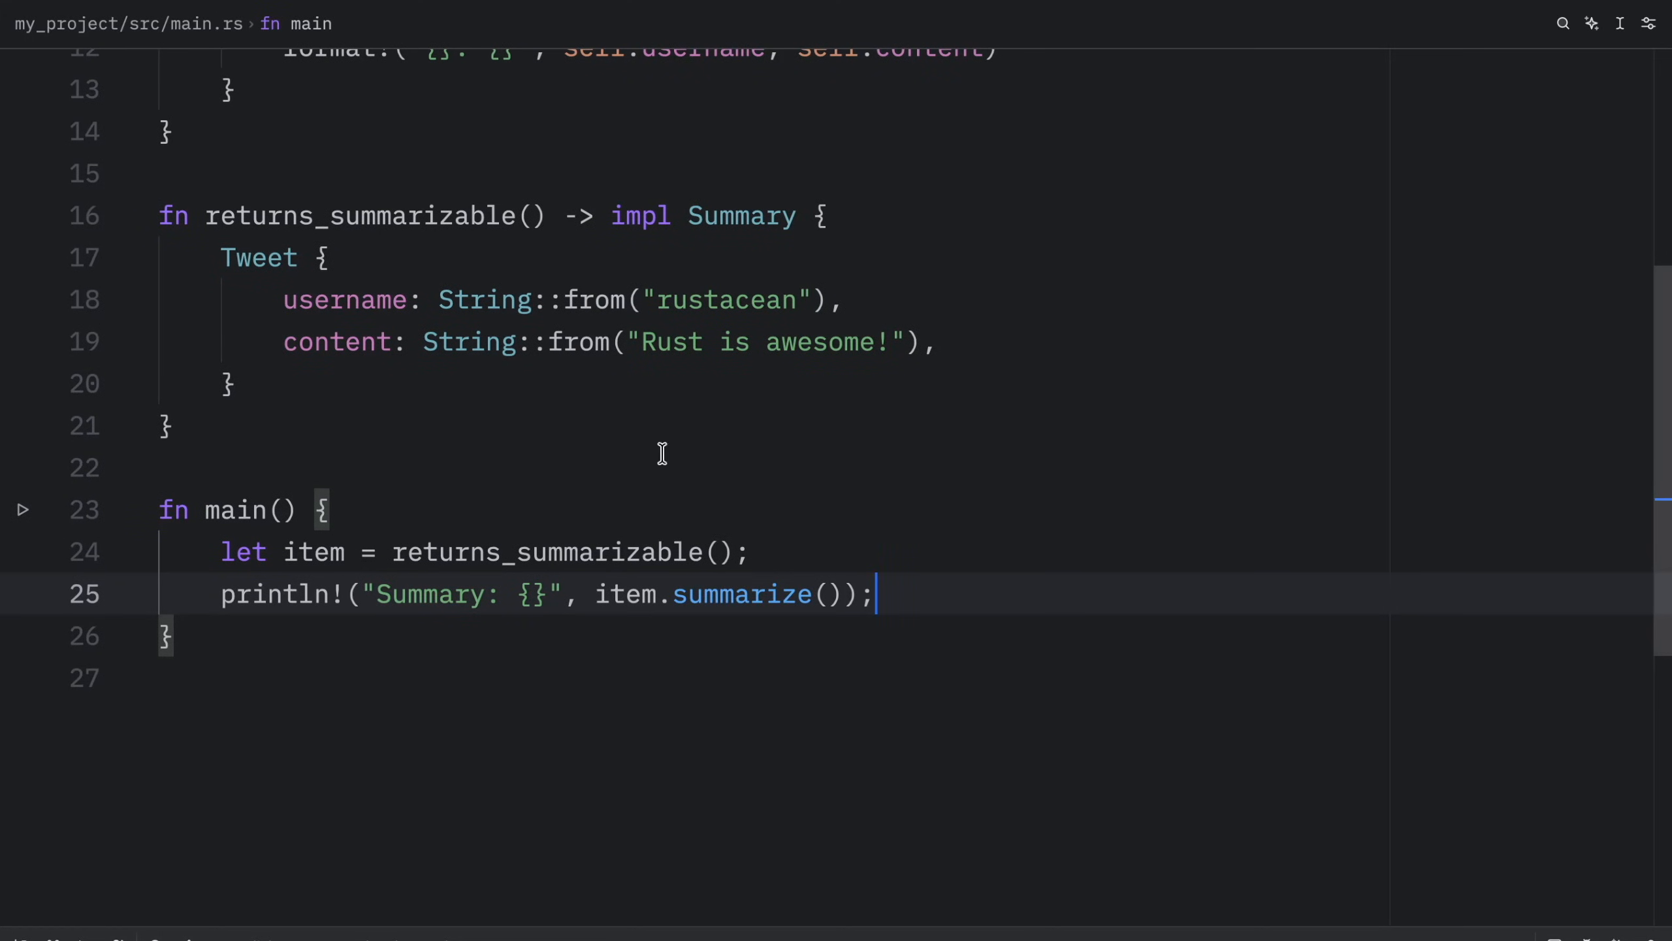
{"action": "type", "text": "Article {"}
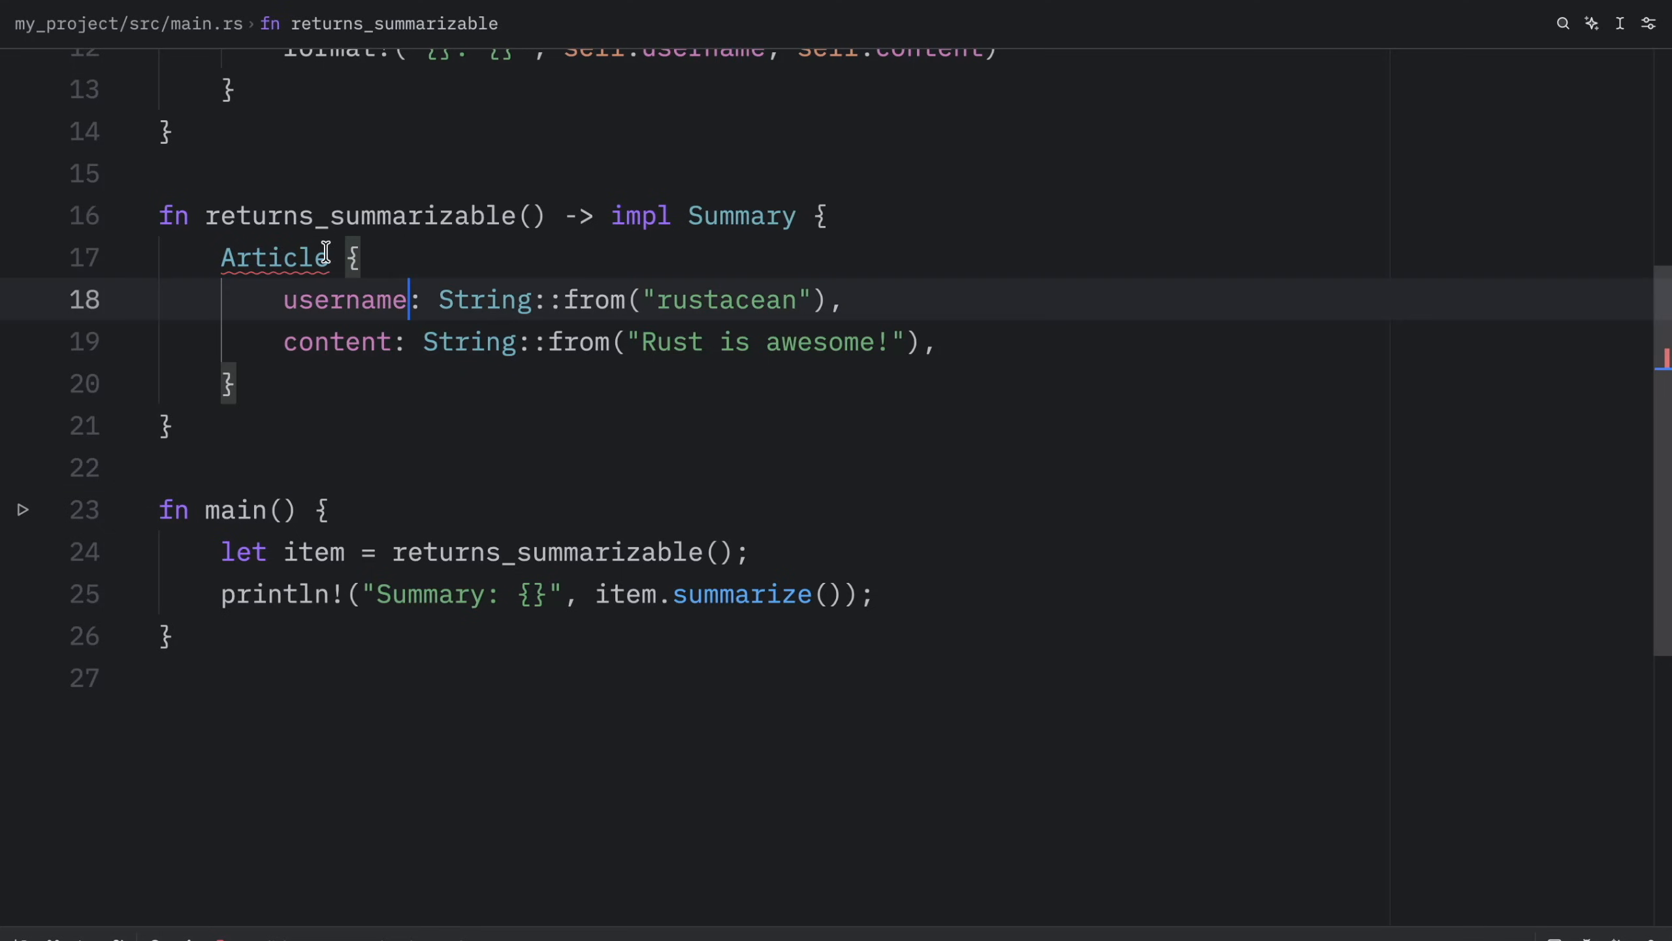
{"action": "double_click", "coordinate": [275, 257]}
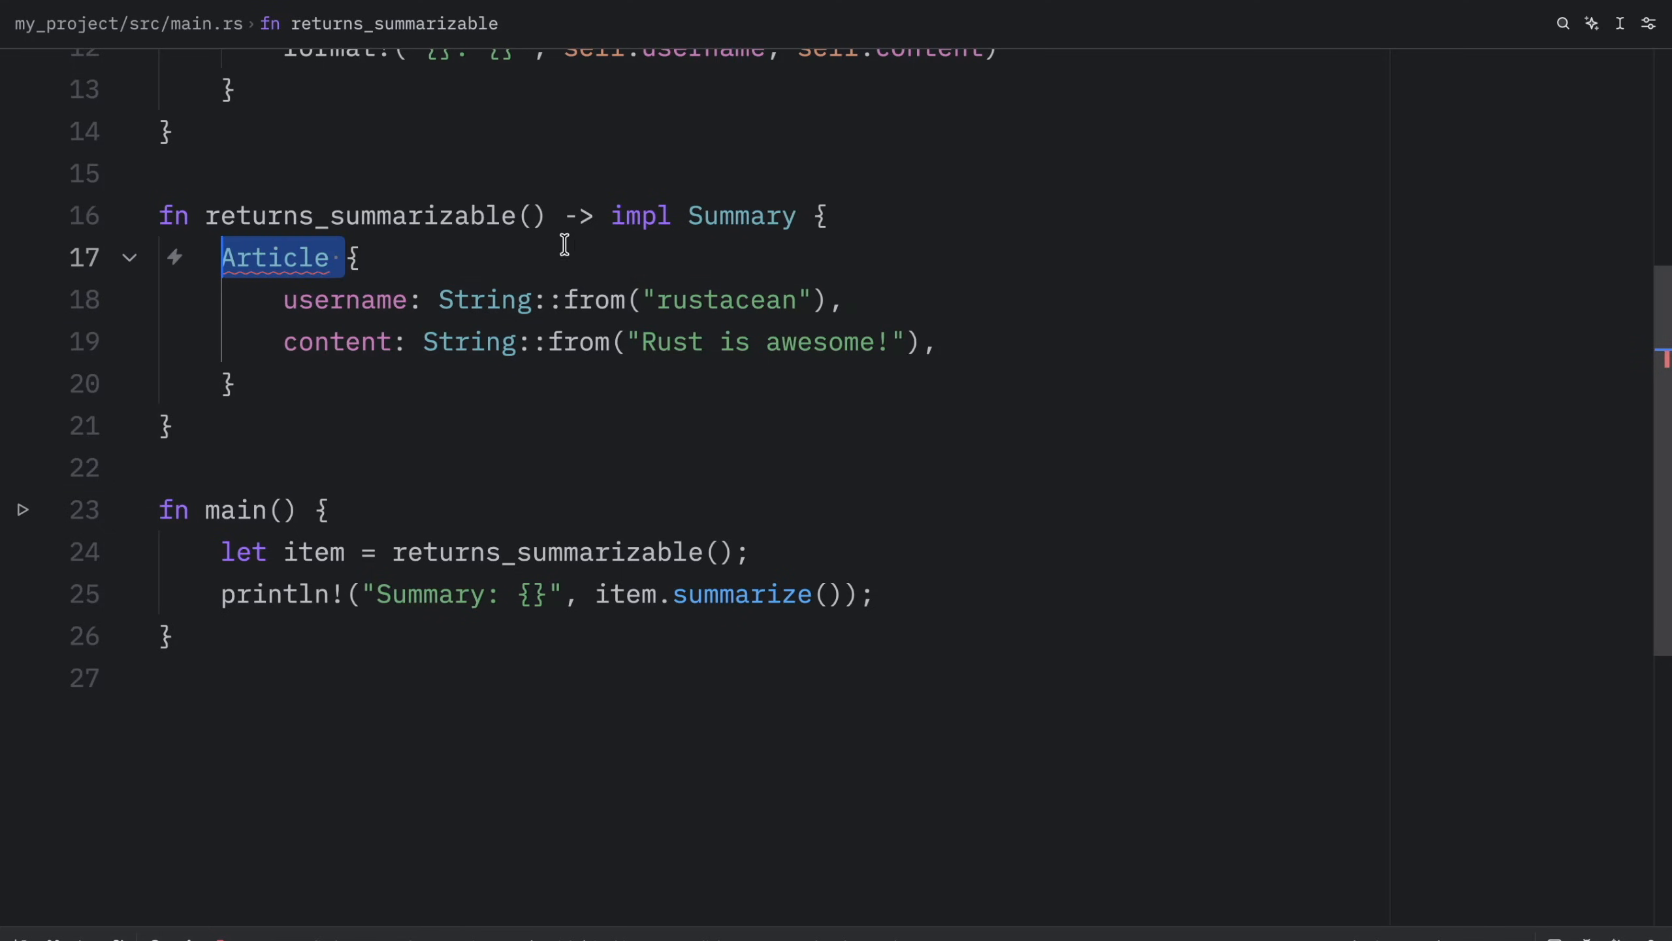